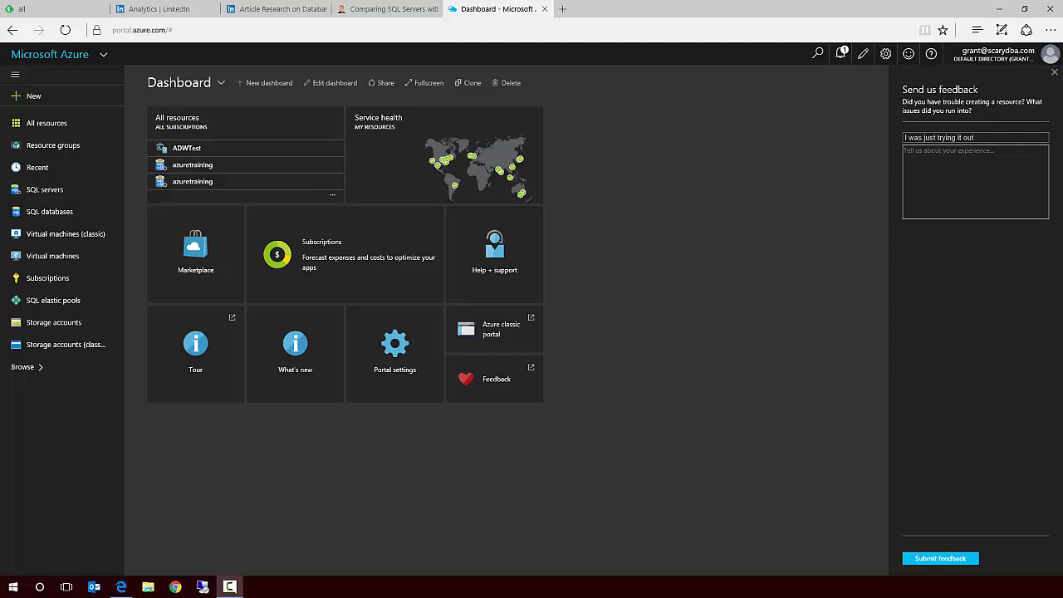
pyautogui.moveTo(33, 95)
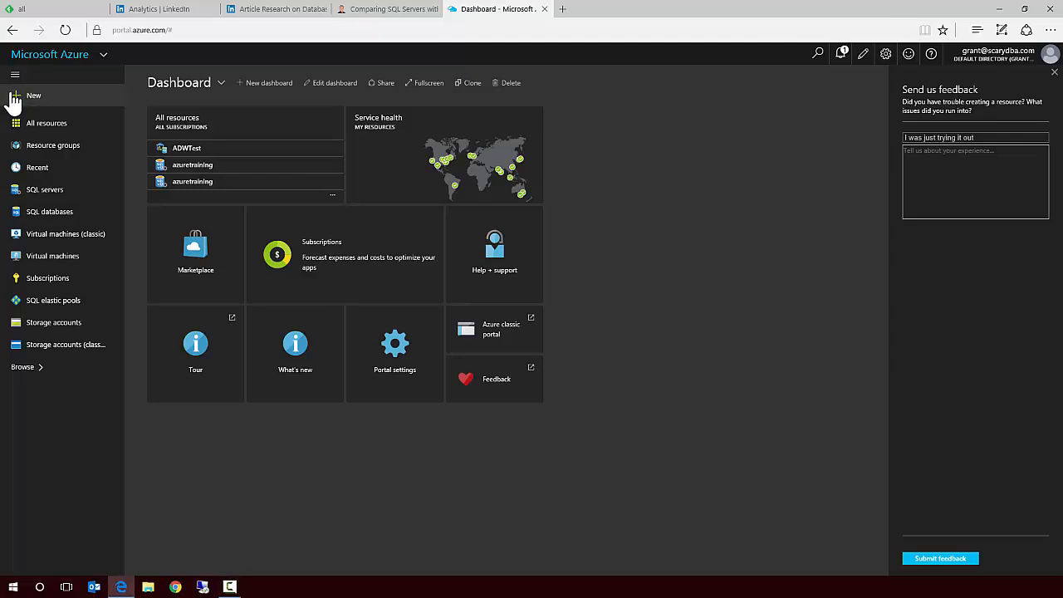
pyautogui.moveTo(21, 112)
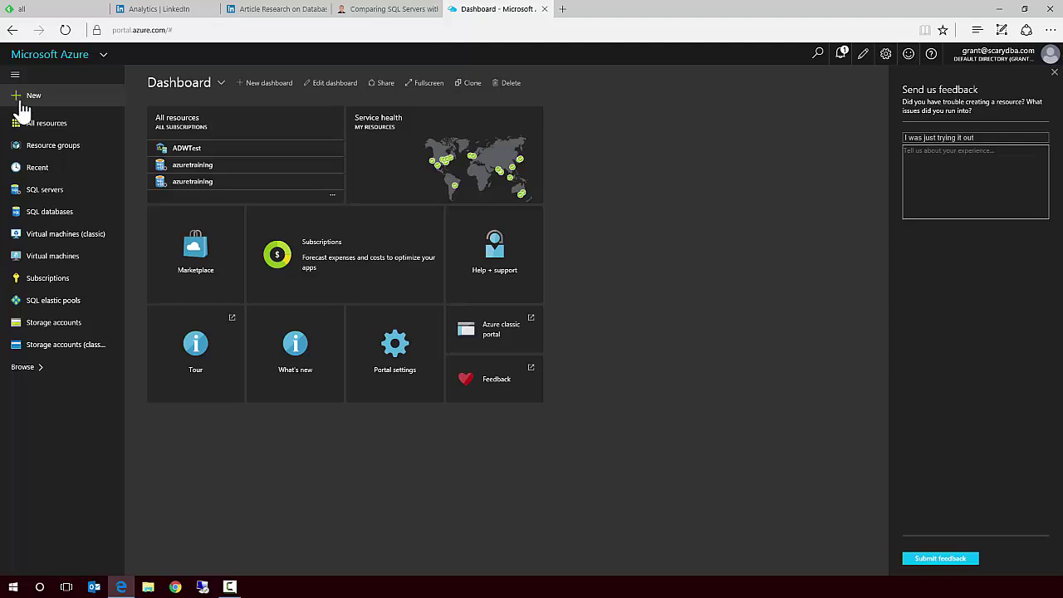
# Search the marketplace for 'sql data warehouse' and open SQL Data Warehouse (preview)
pyautogui.click(31, 95)
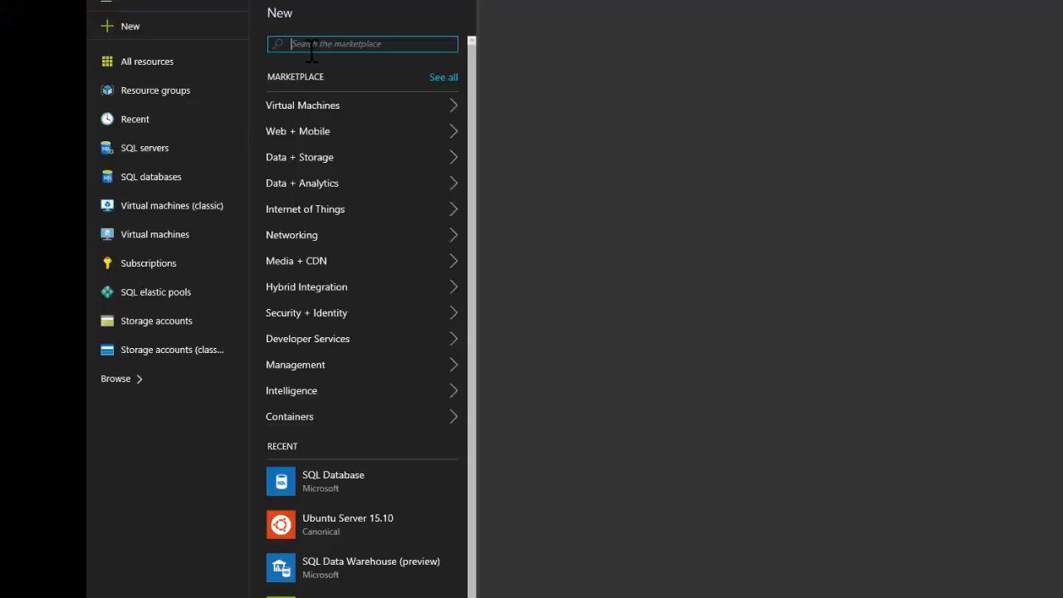
pyautogui.moveTo(316, 48)
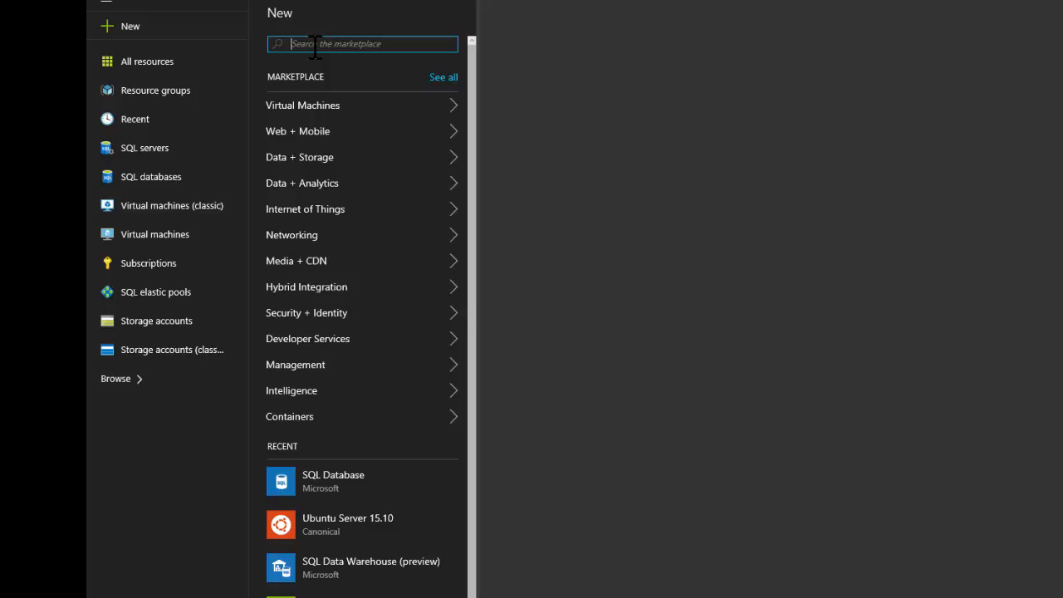
pyautogui.write('sql da a')
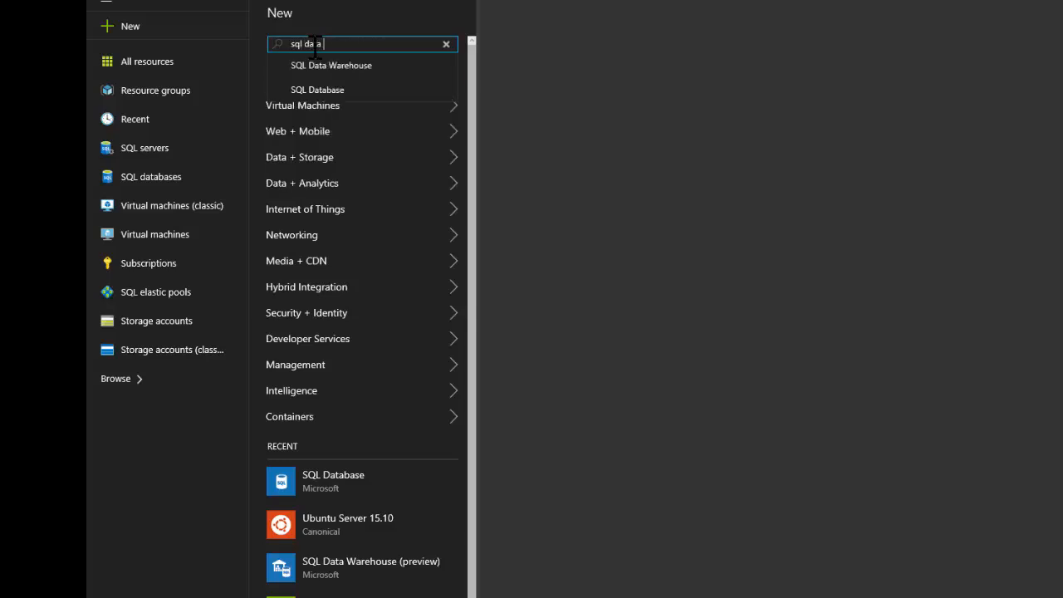
pyautogui.write('warehouse')
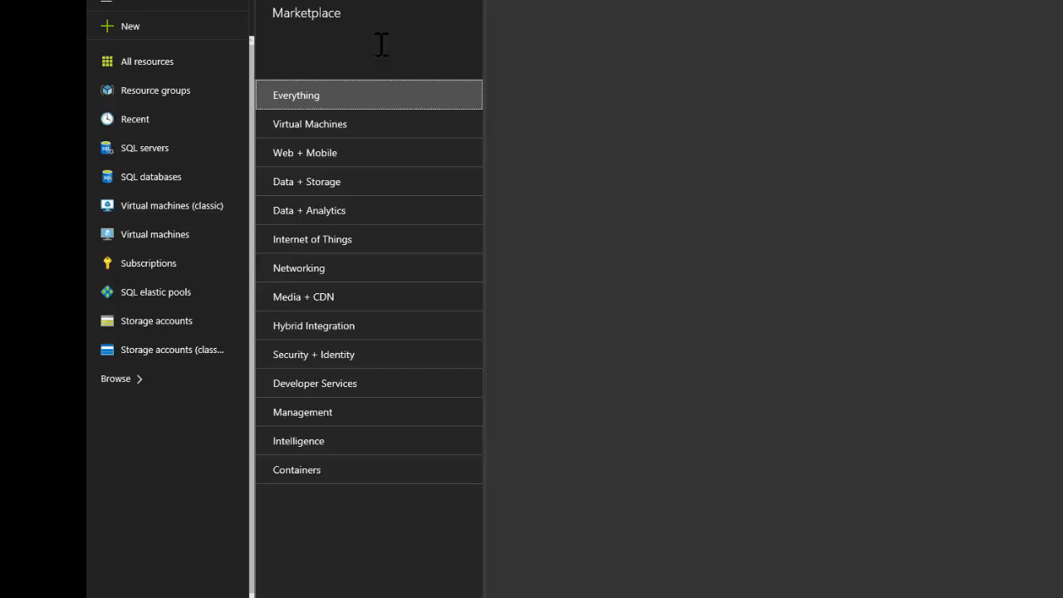
pyautogui.write('sql data warehouse')
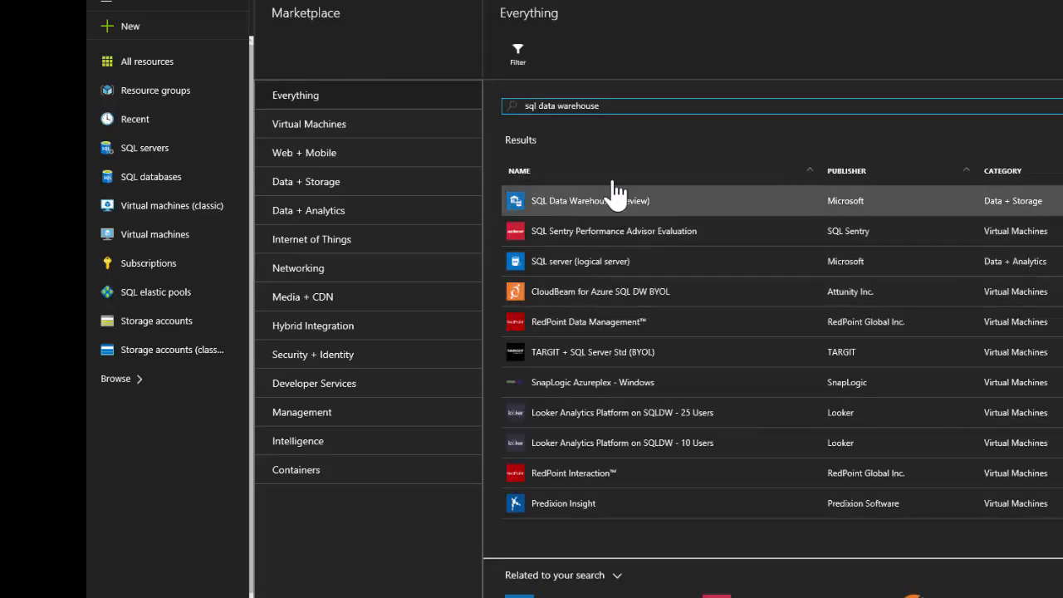
pyautogui.moveTo(637, 217)
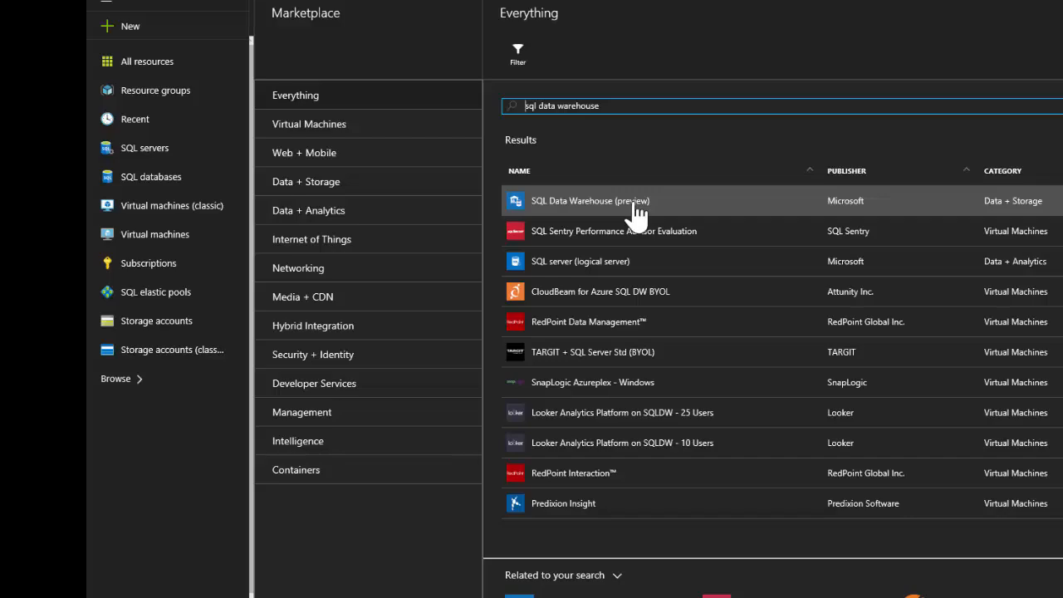
pyautogui.click(590, 200)
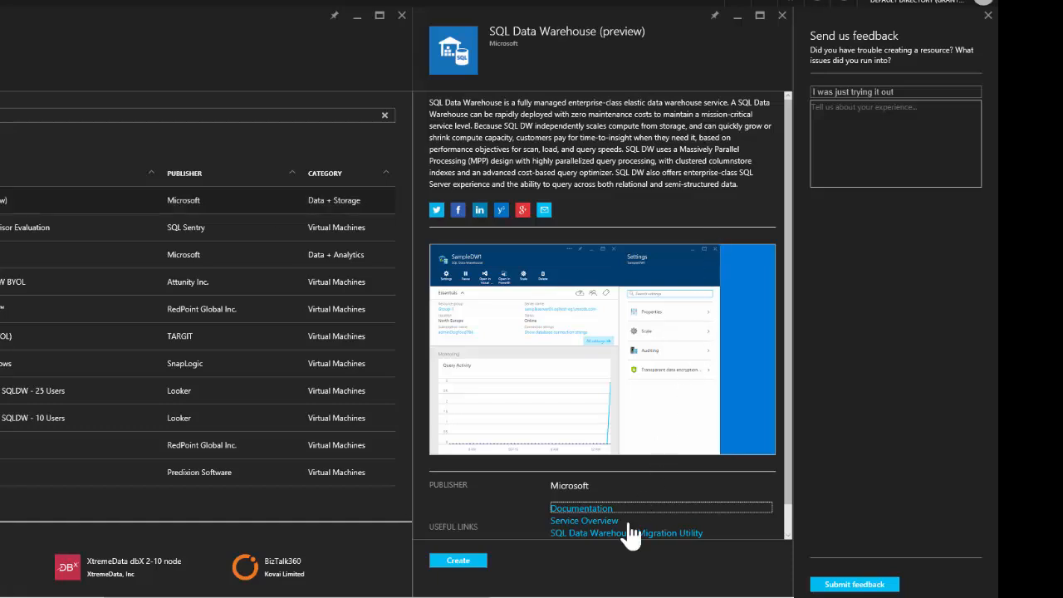
pyautogui.moveTo(616, 400)
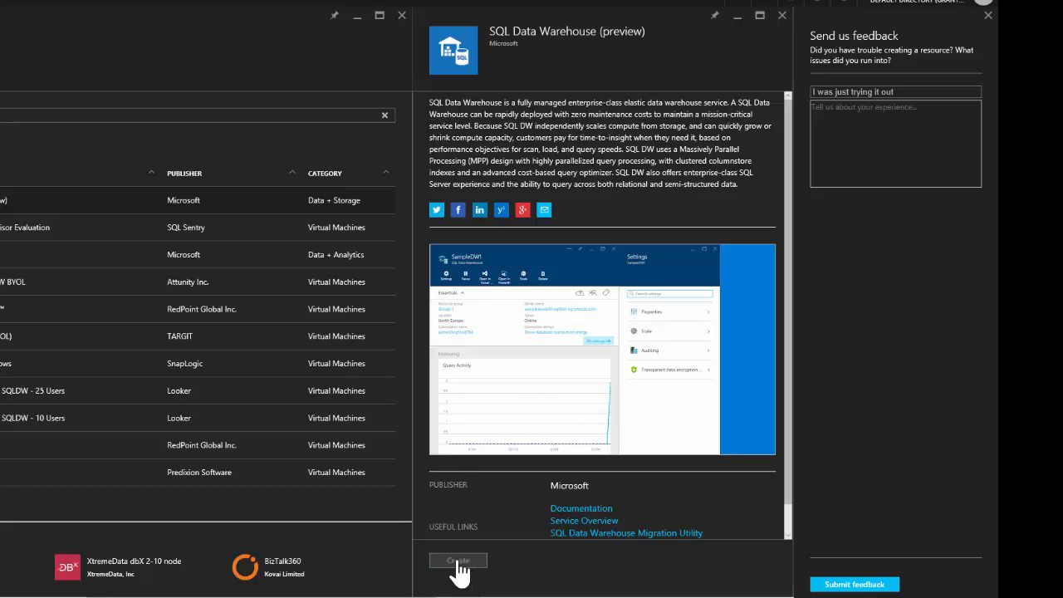
# Start a new data warehouse and name the database OurFirstDWDatabase
pyautogui.click(458, 560)
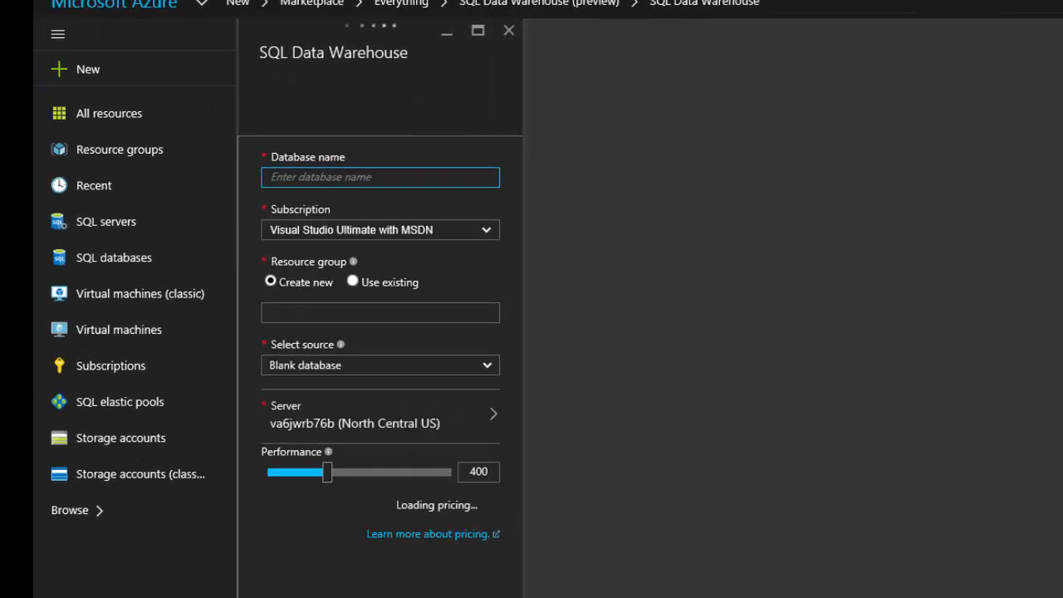
pyautogui.click(352, 282)
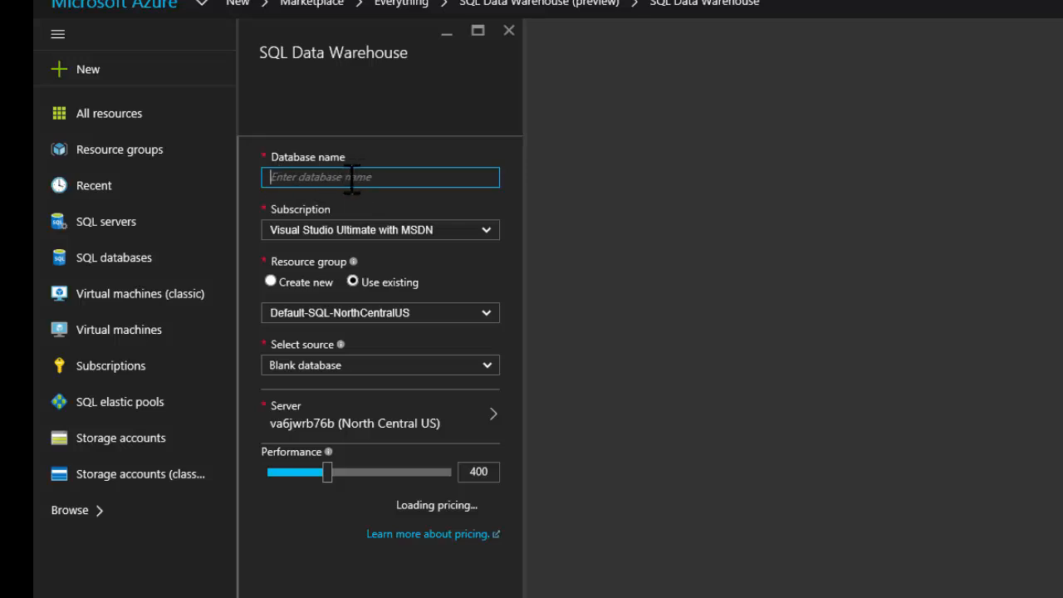
pyautogui.write('j')
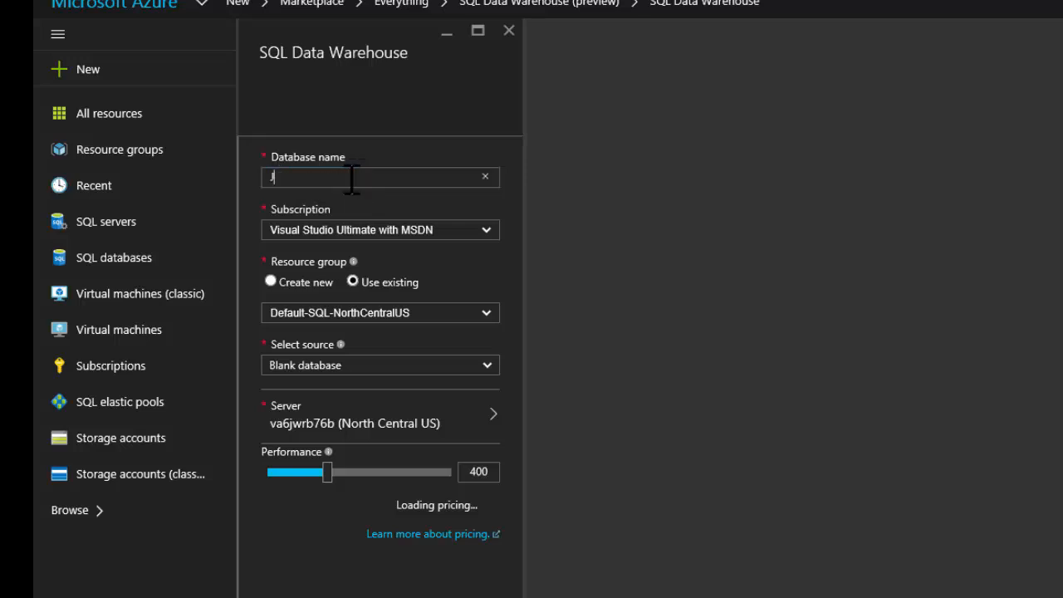
pyautogui.write('OurFirstDWDatabase')
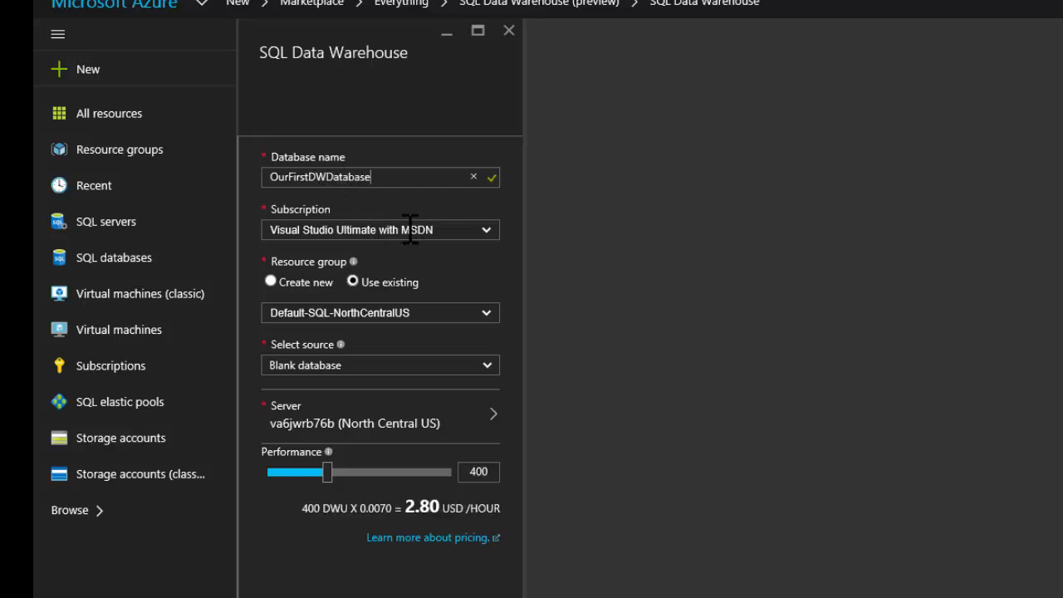
pyautogui.click(270, 281)
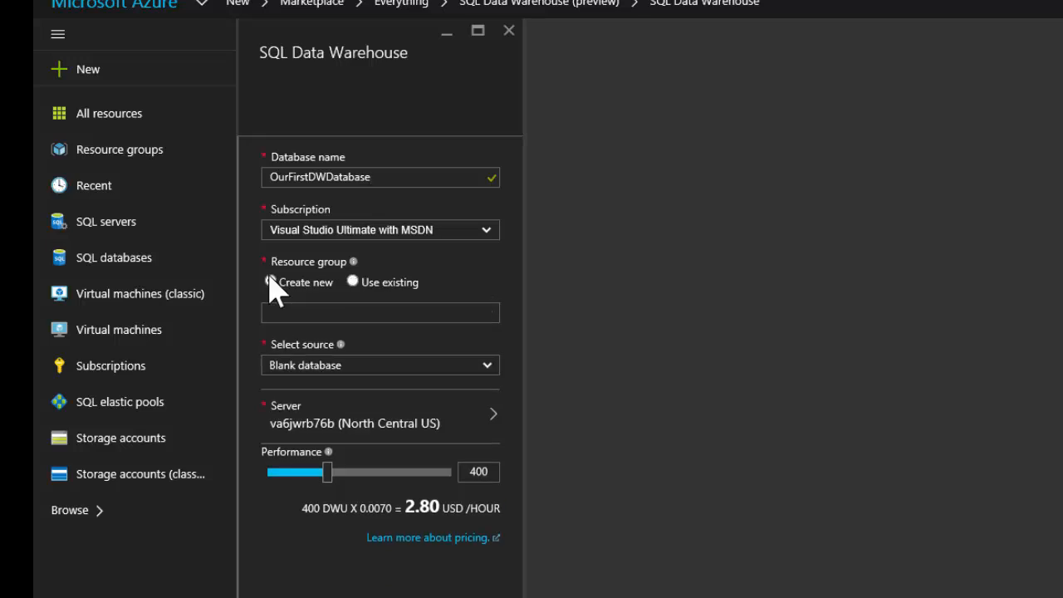
# Create new resource group DWTest1 and set the source to the AdventureWorksDW sample
pyautogui.click(270, 282)
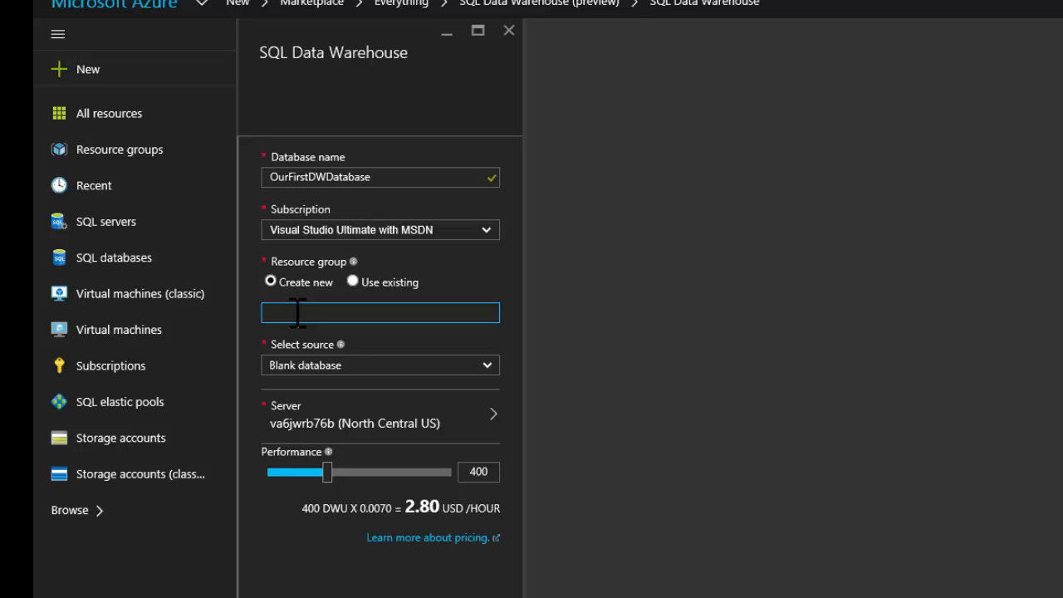
pyautogui.click(380, 313)
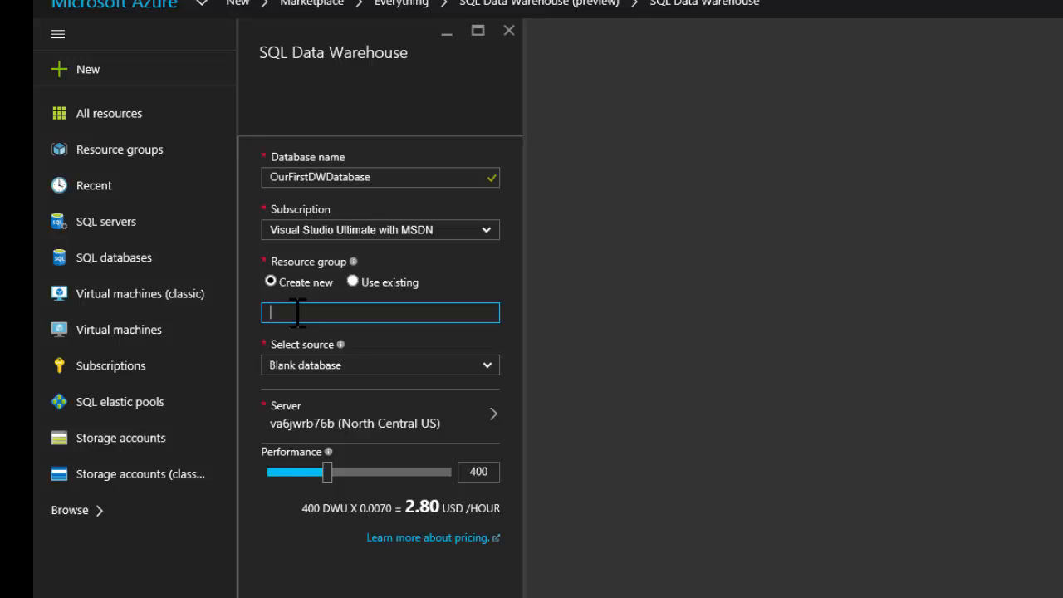
pyautogui.write('DW')
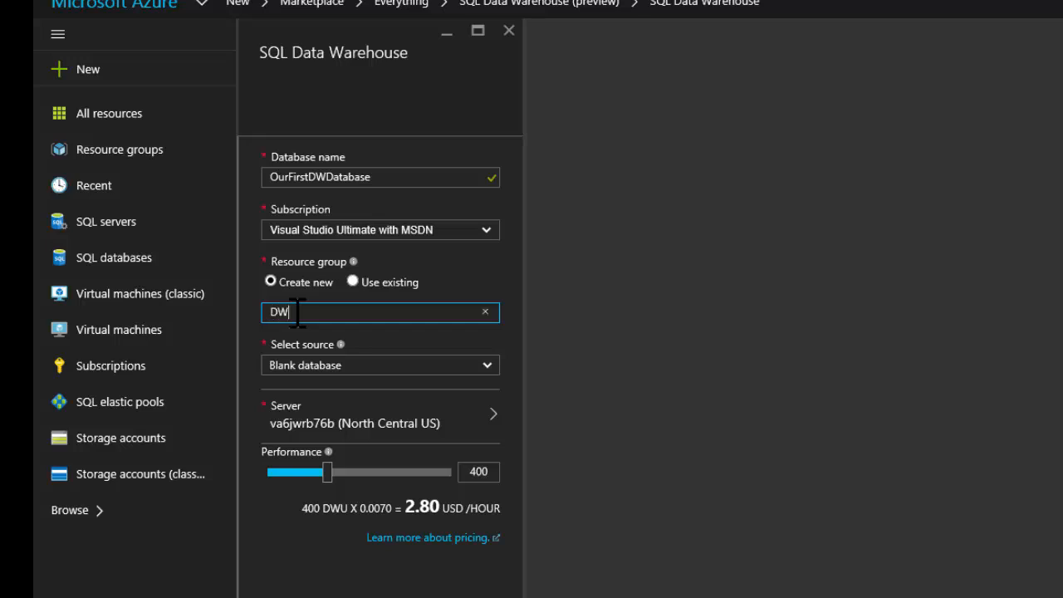
pyautogui.write('Test1')
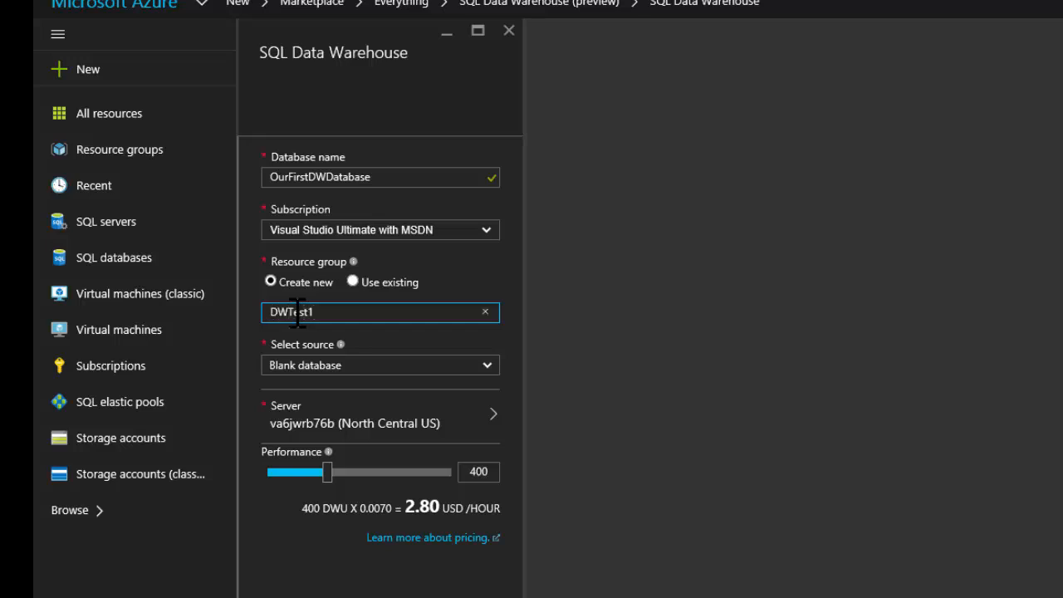
pyautogui.click(380, 365)
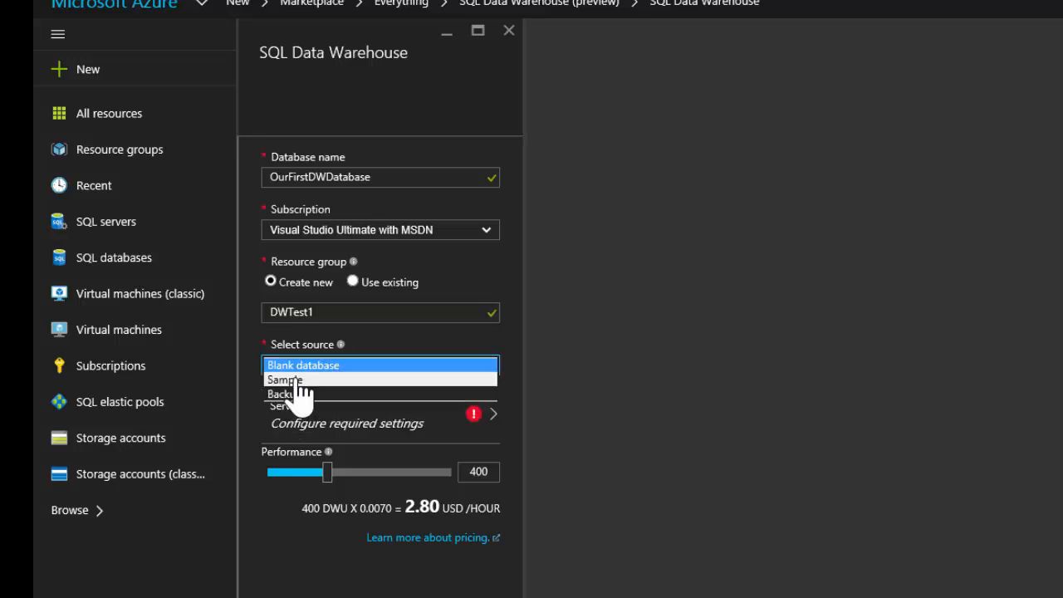
pyautogui.click(285, 379)
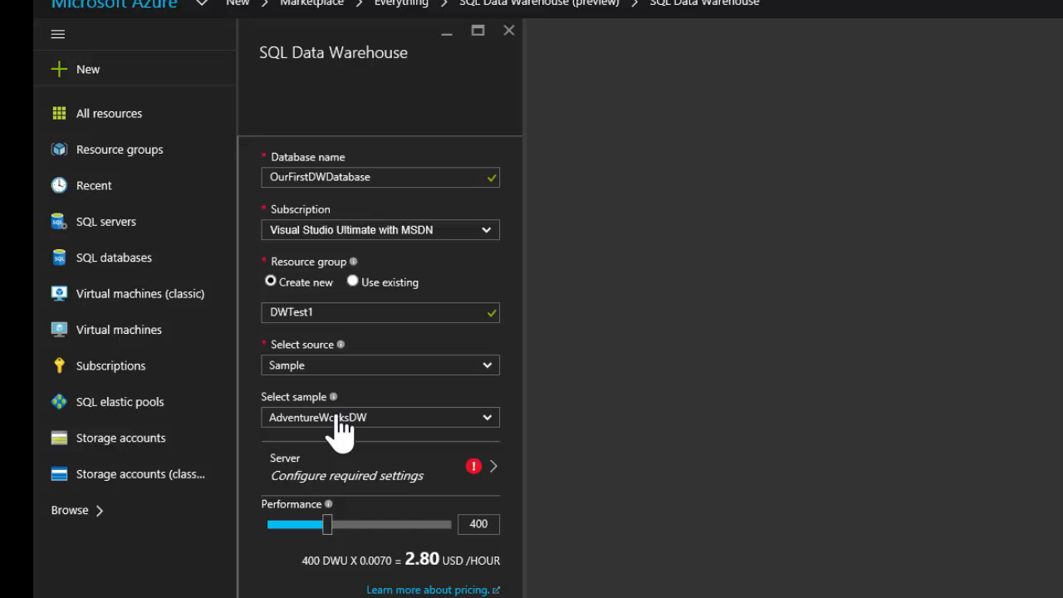
pyautogui.moveTo(356, 444)
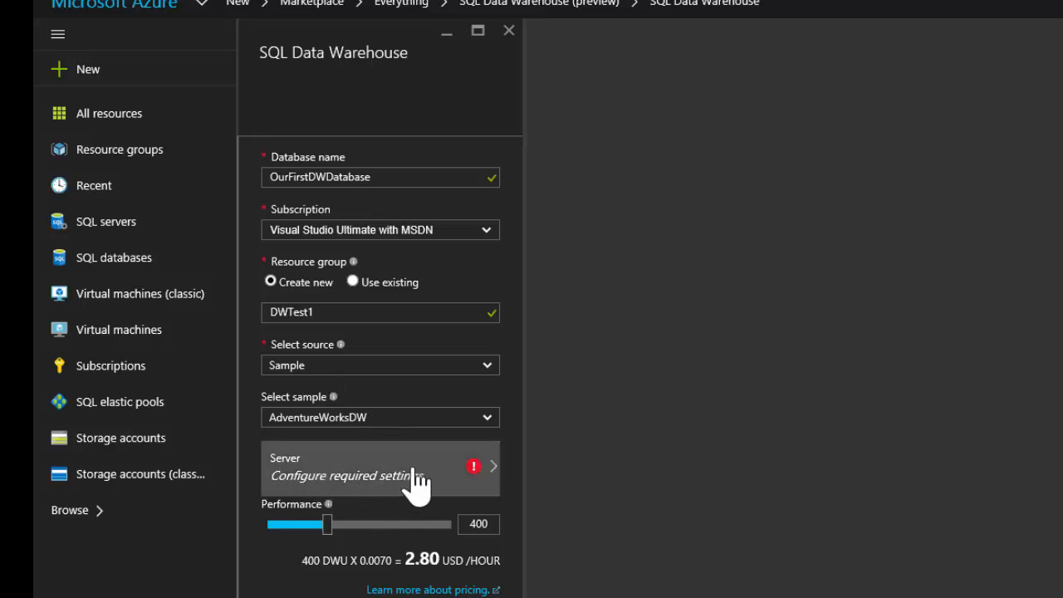
# Create server dwtest1 with admin login Grant and a password, located in East US 2
pyautogui.click(379, 468)
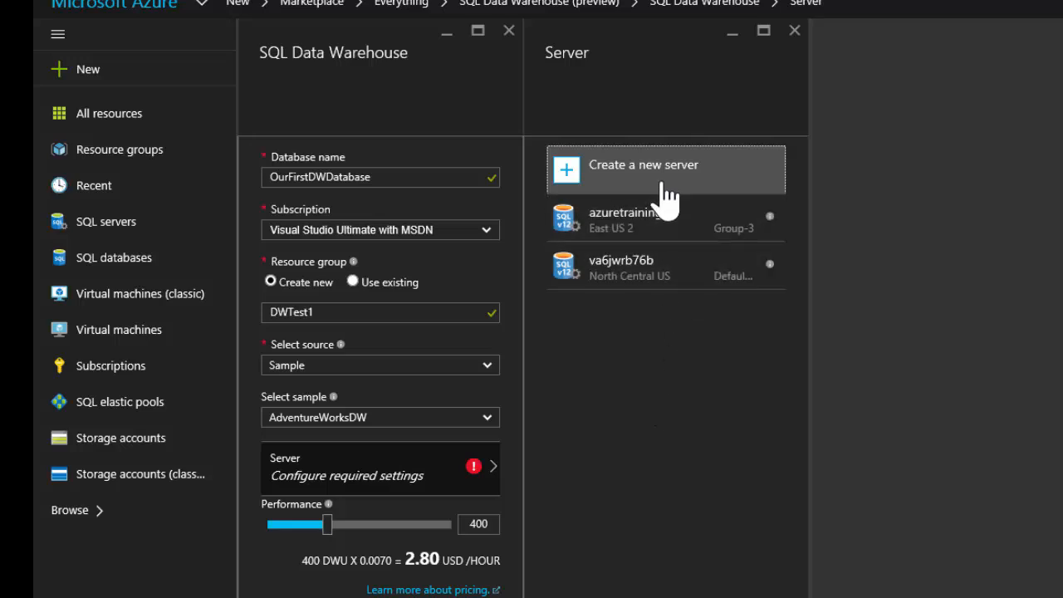
pyautogui.click(643, 165)
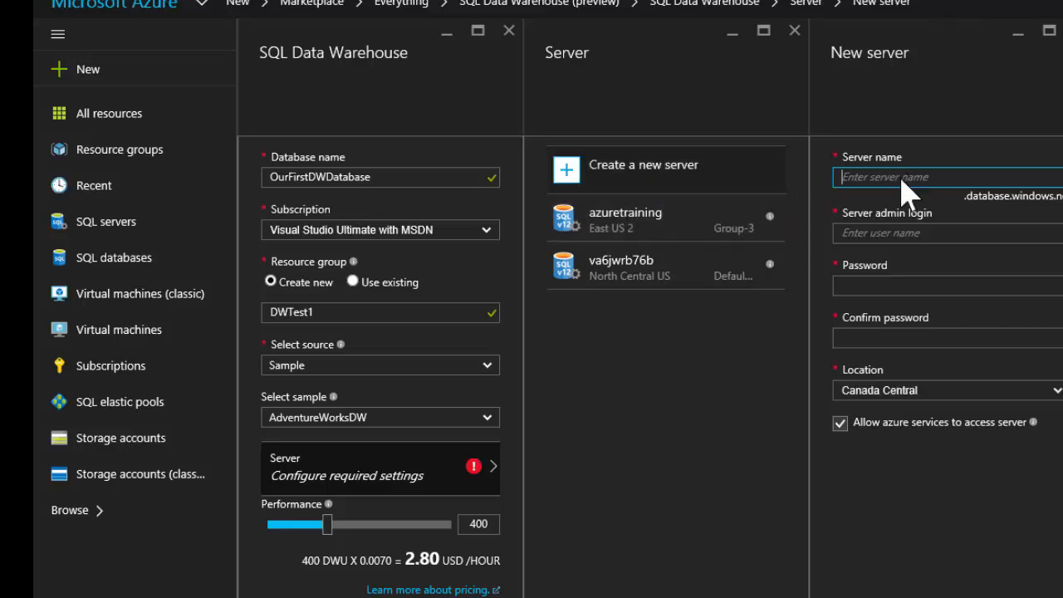
pyautogui.write('dwtest1')
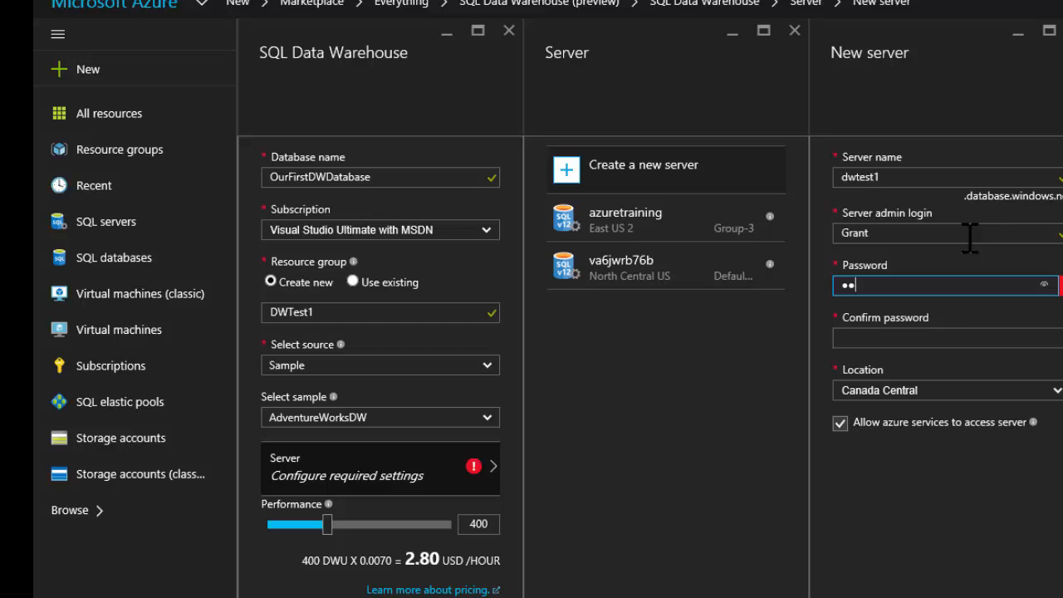
pyautogui.write('password')
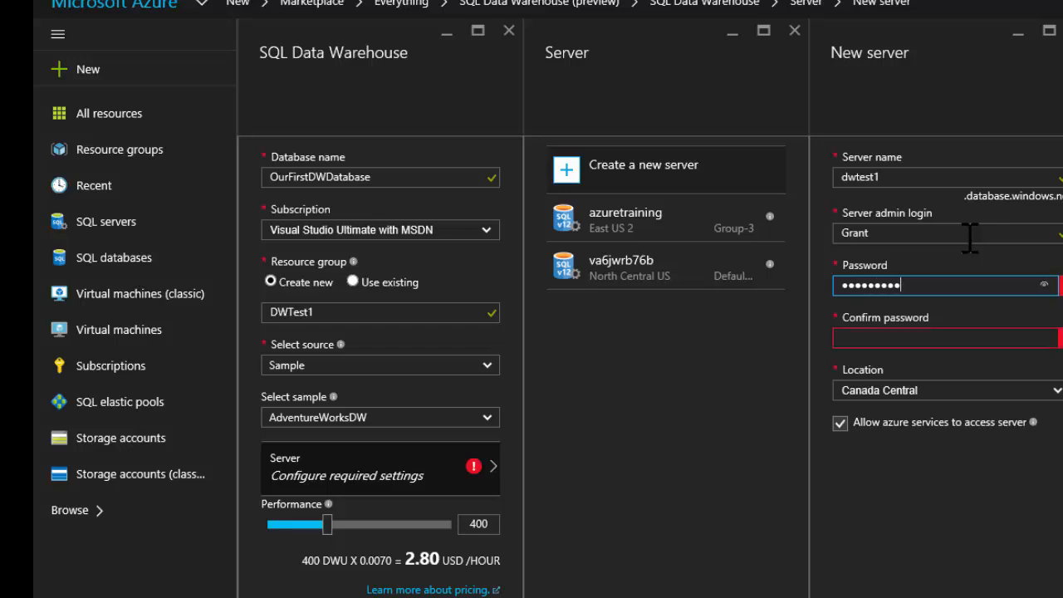
pyautogui.write('•••••')
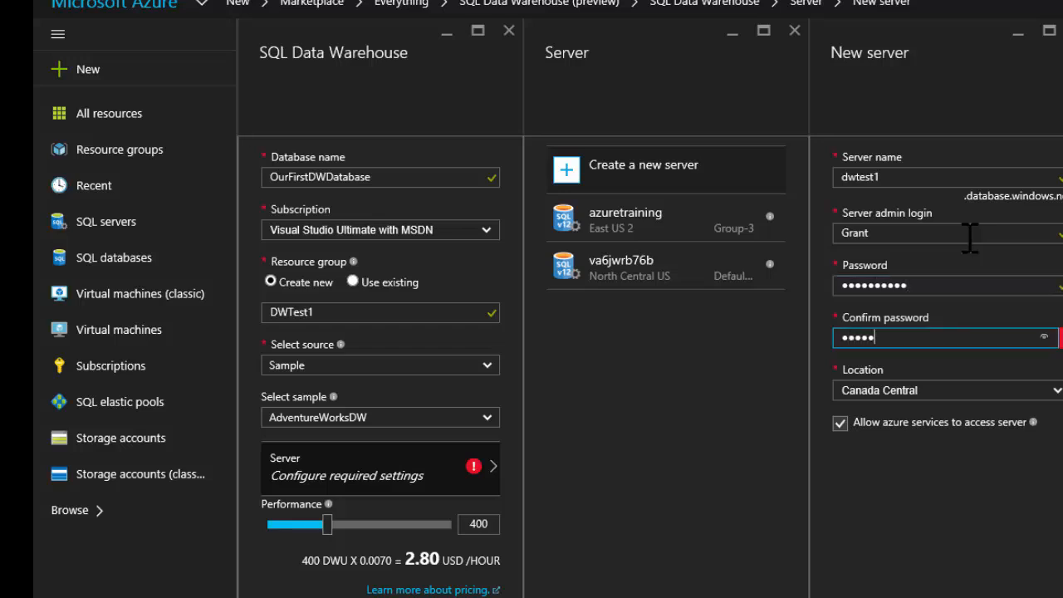
pyautogui.write('•••••')
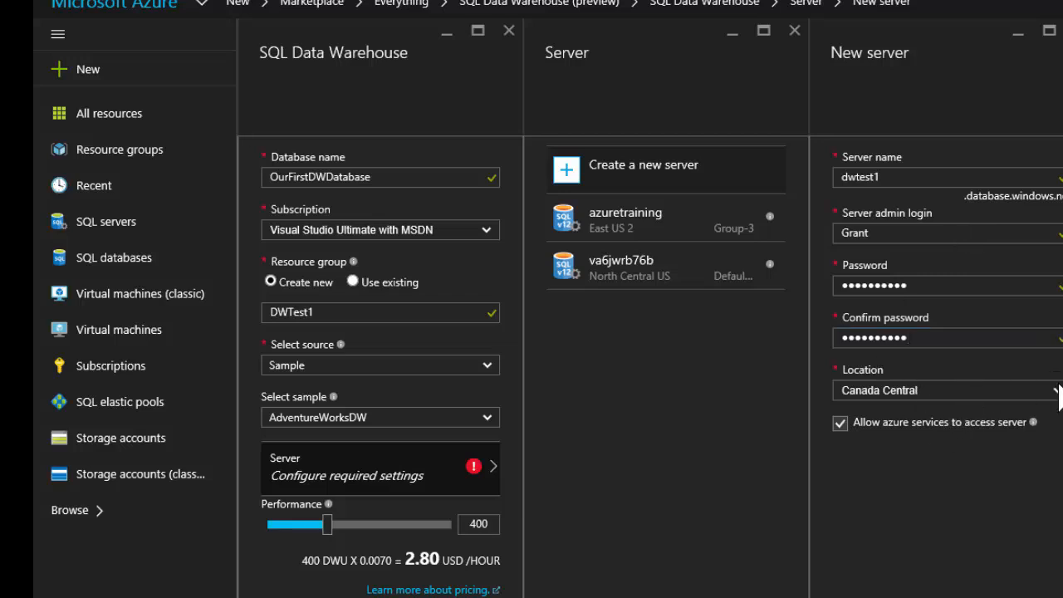
pyautogui.click(947, 391)
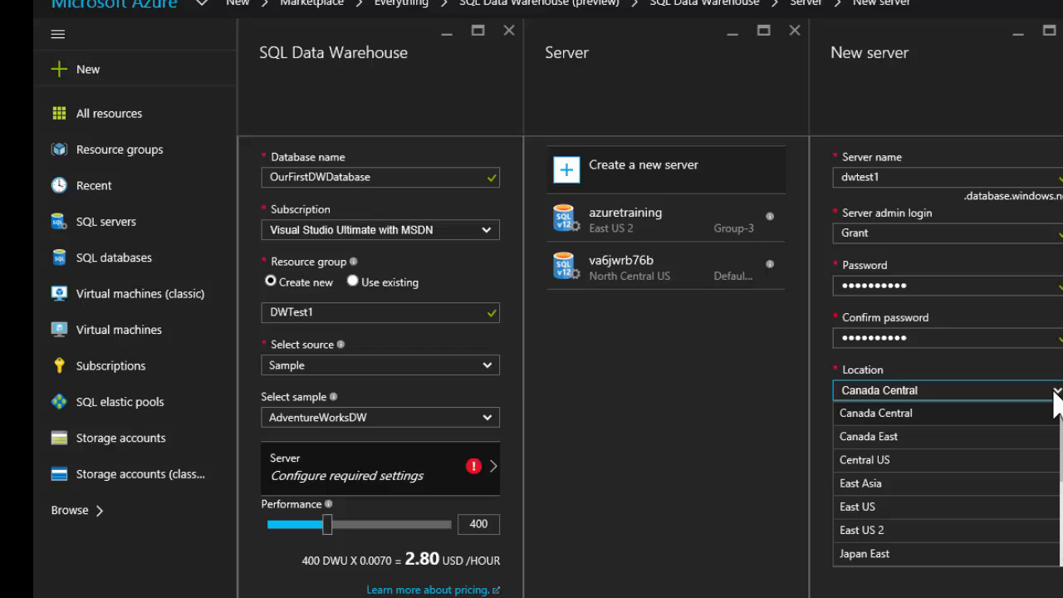
pyautogui.scroll(-3)
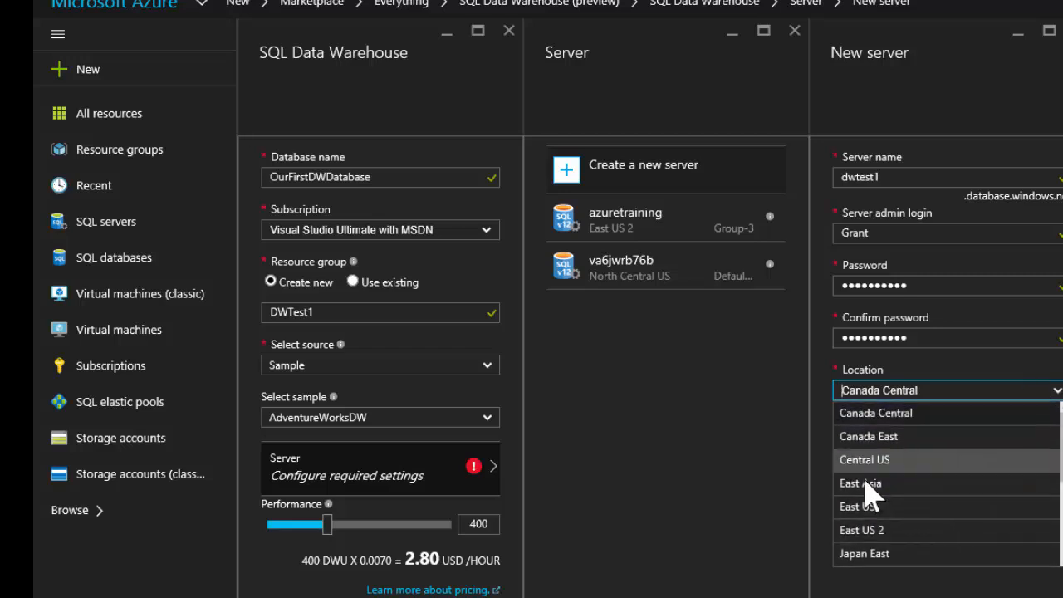
pyautogui.click(861, 530)
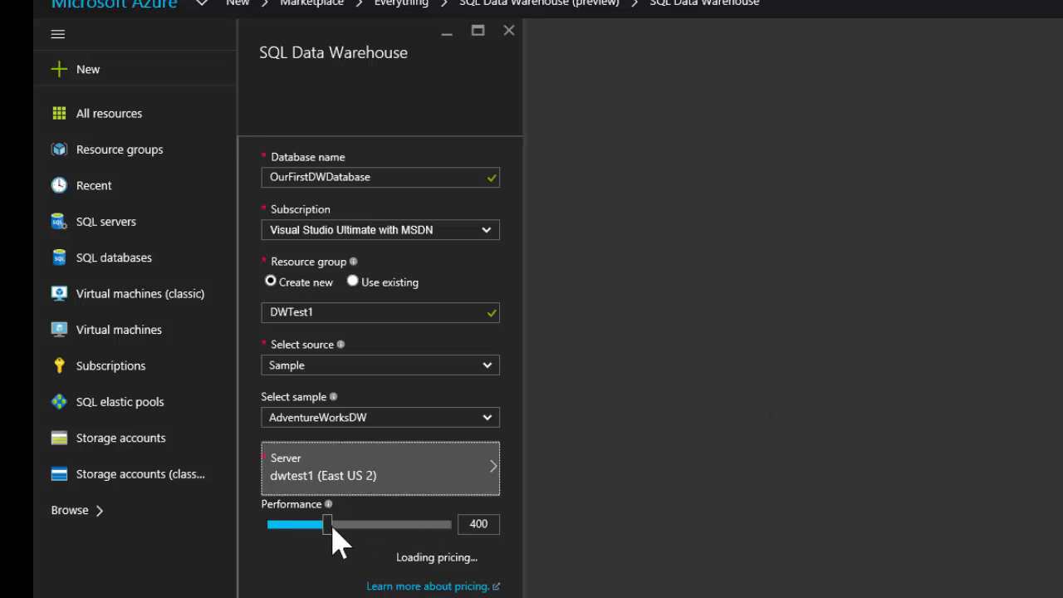
# Set performance to 100 DWU and create the OurFirstDWDatabase warehouse
pyautogui.moveTo(327, 524); pyautogui.dragTo(430, 524)
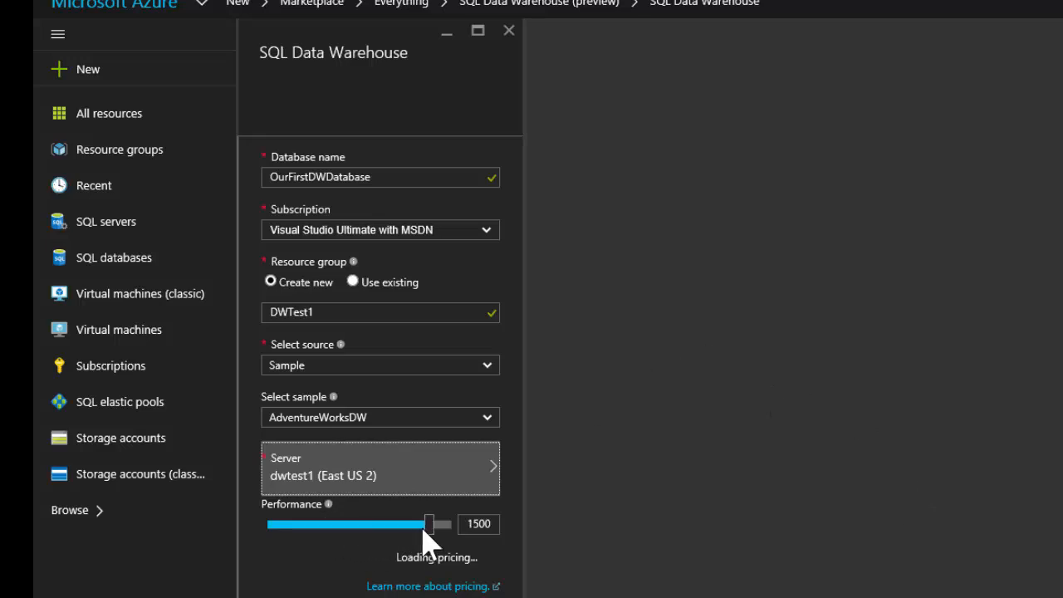
pyautogui.moveTo(429, 524); pyautogui.dragTo(267, 524)
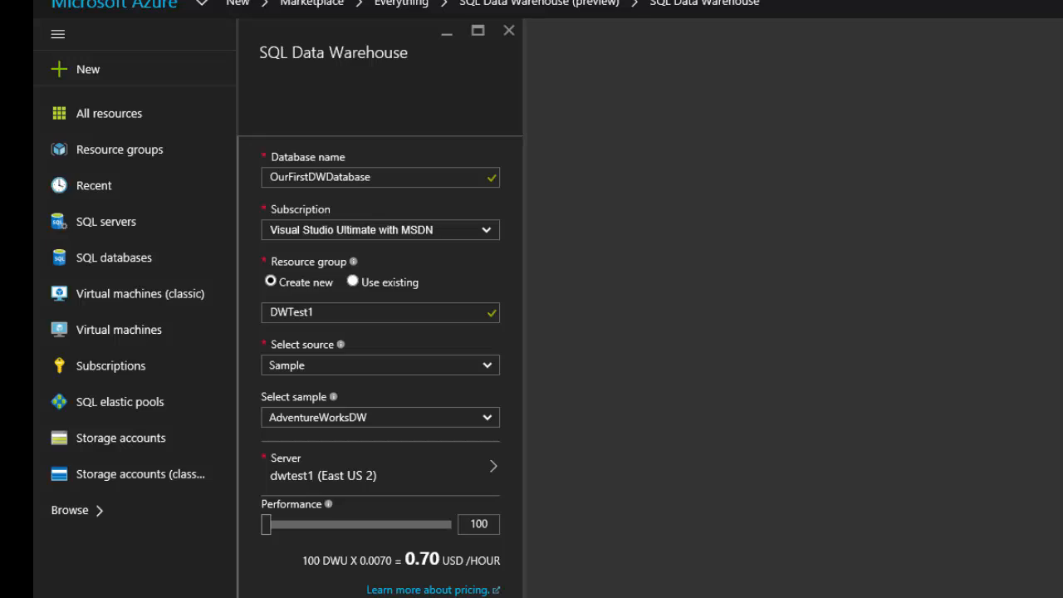
pyautogui.click(507, 31)
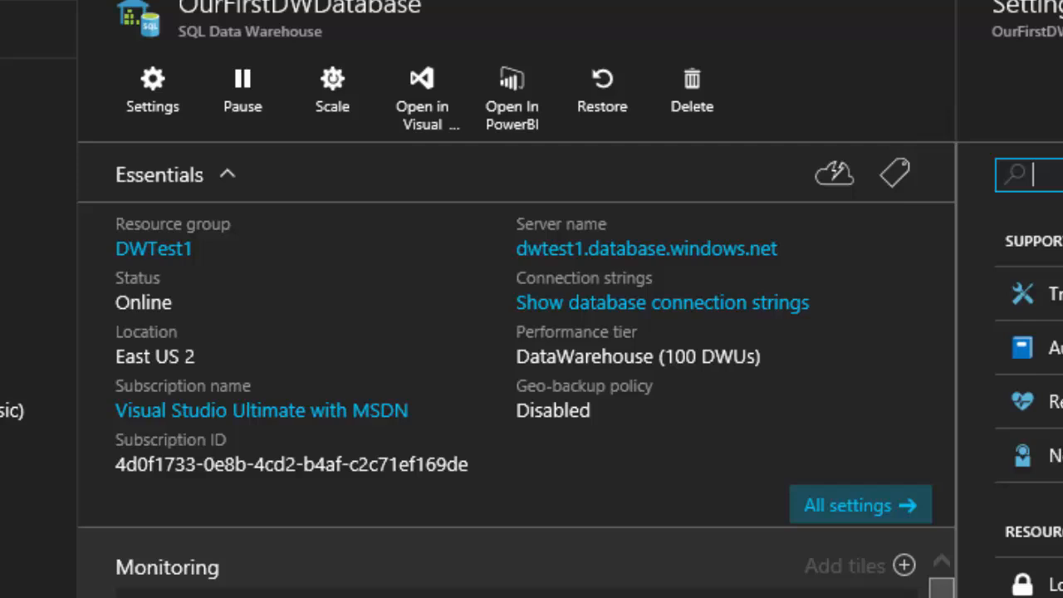
pyautogui.scroll(-3)
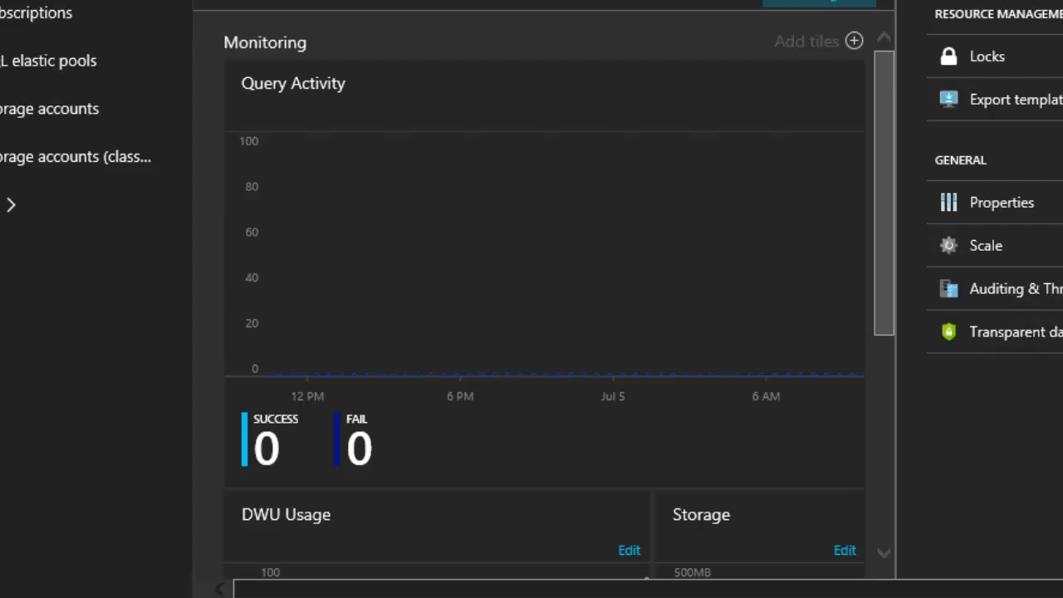
pyautogui.moveTo(890, 141)
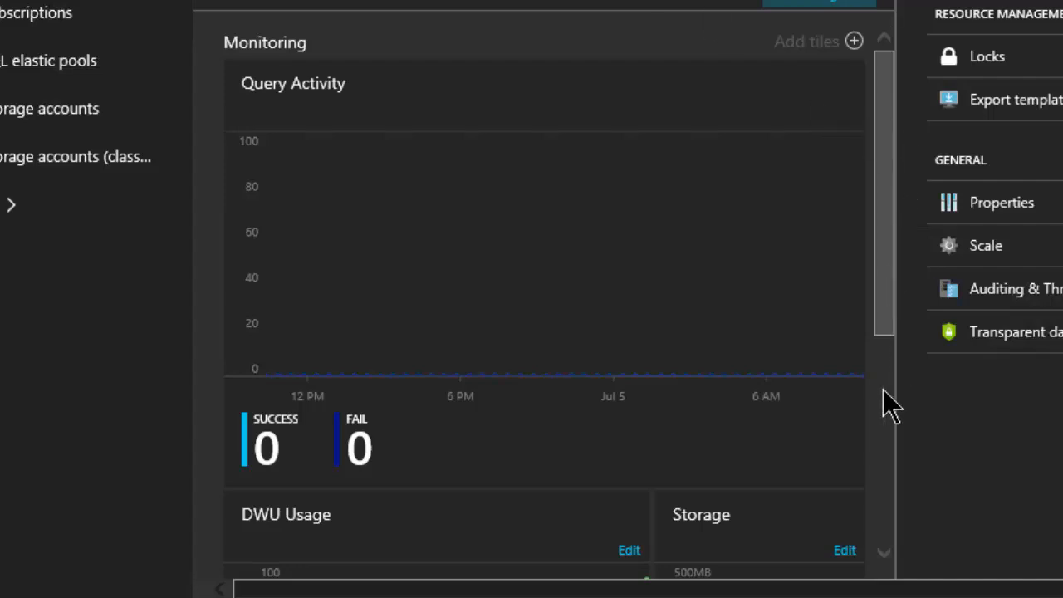
pyautogui.scroll(-3)
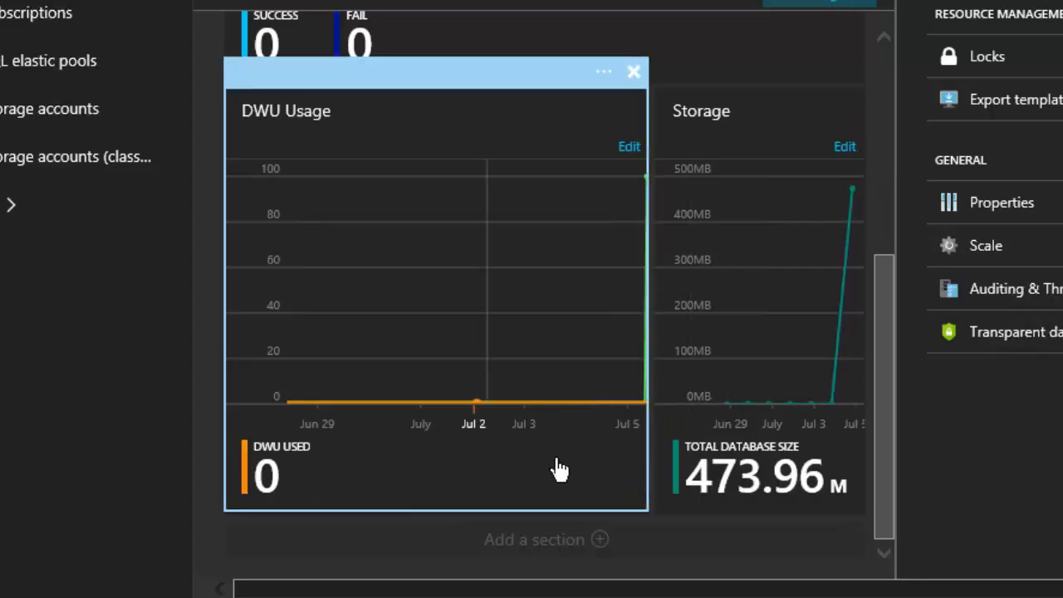
pyautogui.moveTo(812, 489)
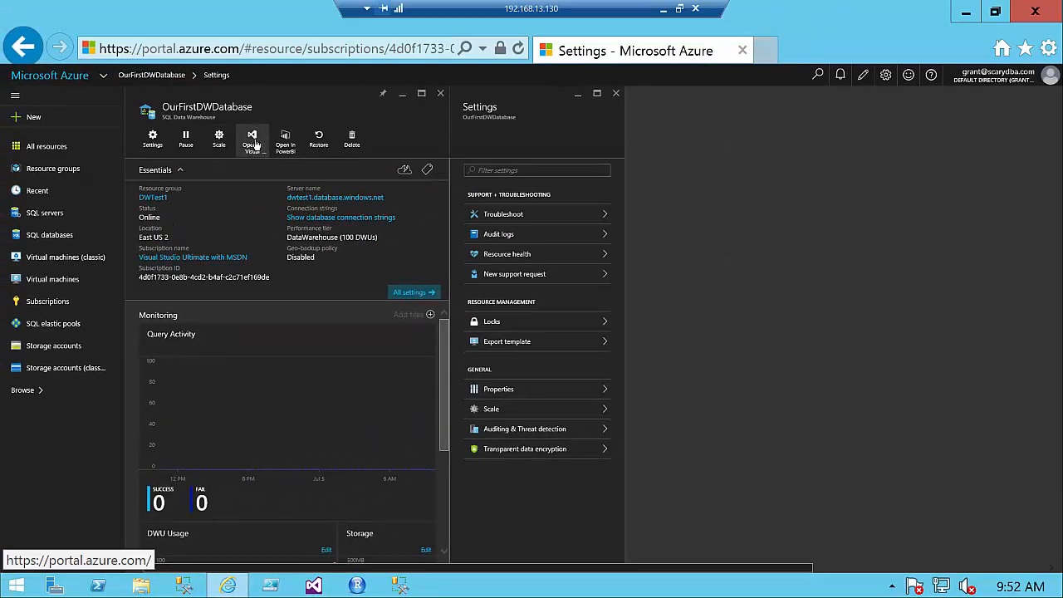
pyautogui.moveTo(253, 141)
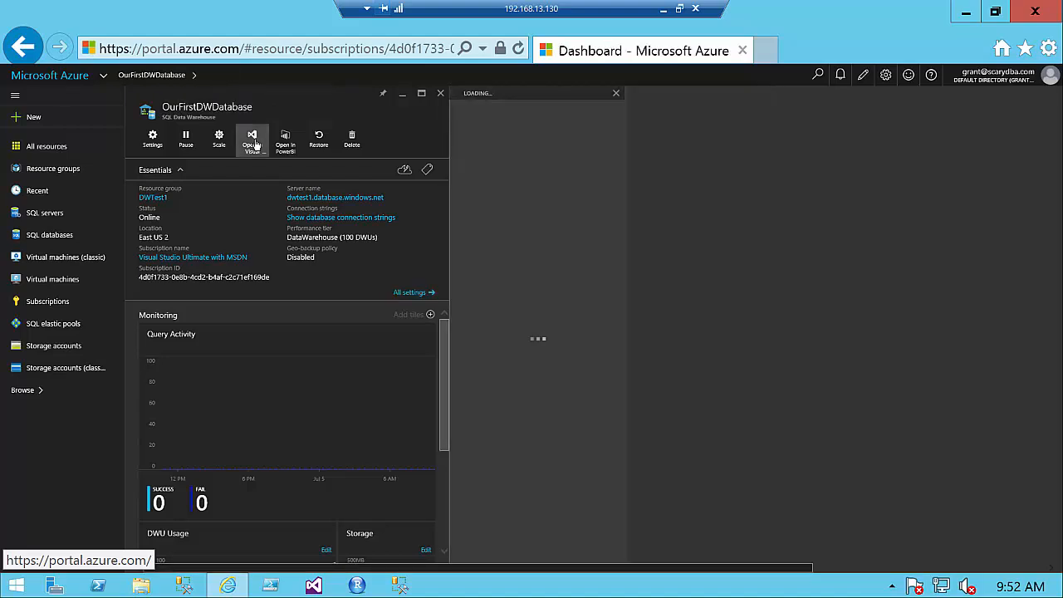
# Launch Open in Visual Studio for OurFirstDWDatabase from the database toolbar
pyautogui.click(251, 139)
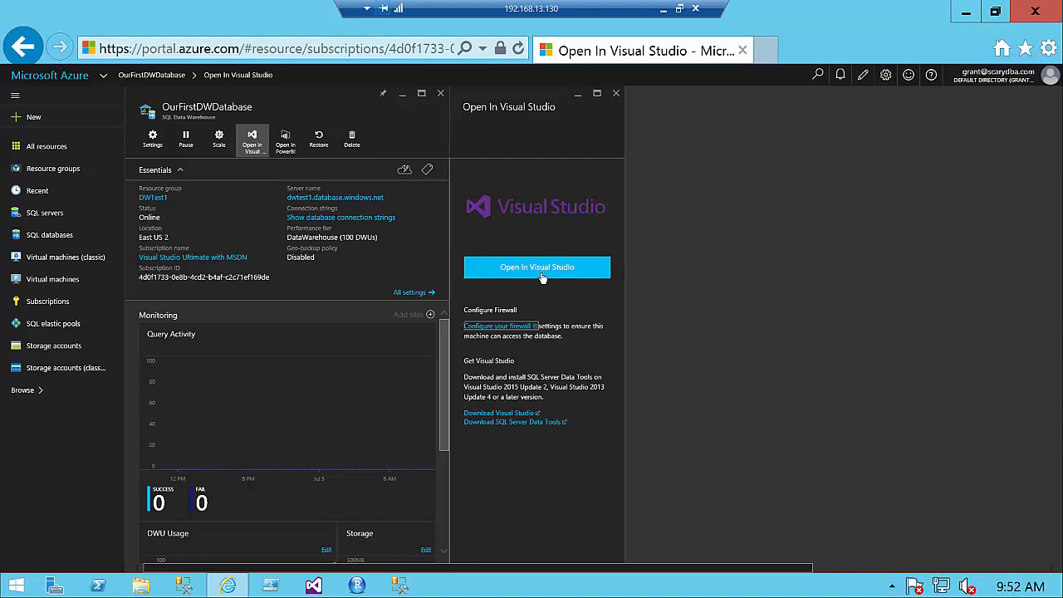
pyautogui.moveTo(540, 271)
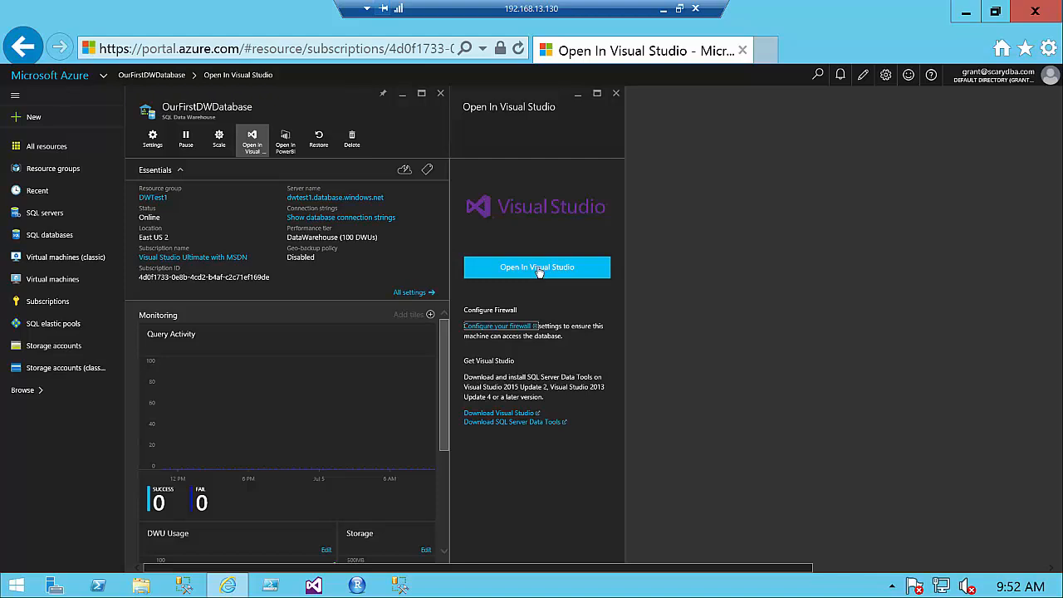
pyautogui.click(537, 267)
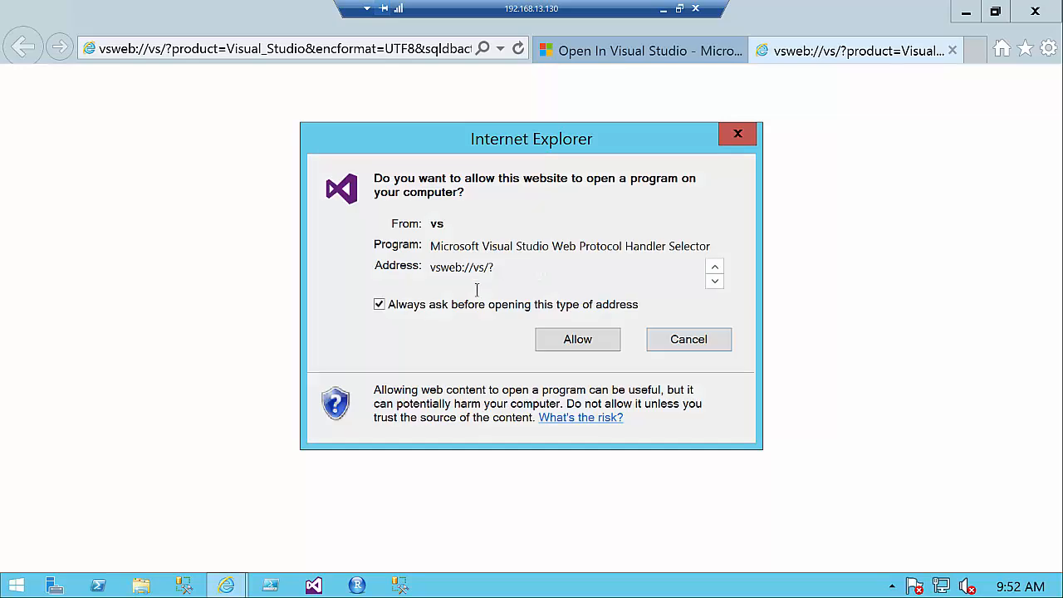
# Allow Visual Studio to launch and connect to dwtest1.database.windows.net with remembered password
pyautogui.click(577, 338)
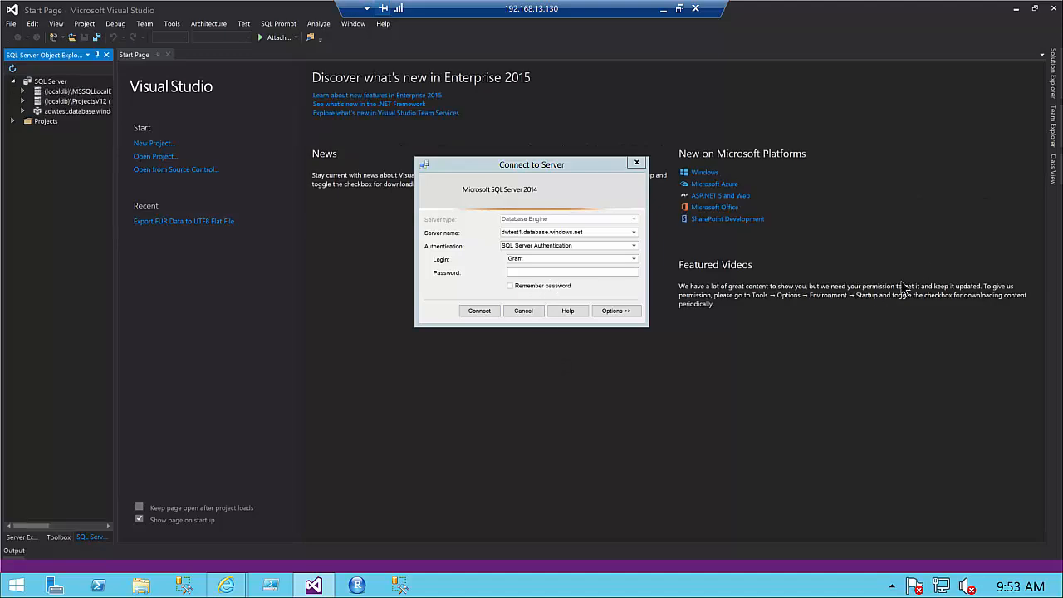
pyautogui.moveTo(920, 207)
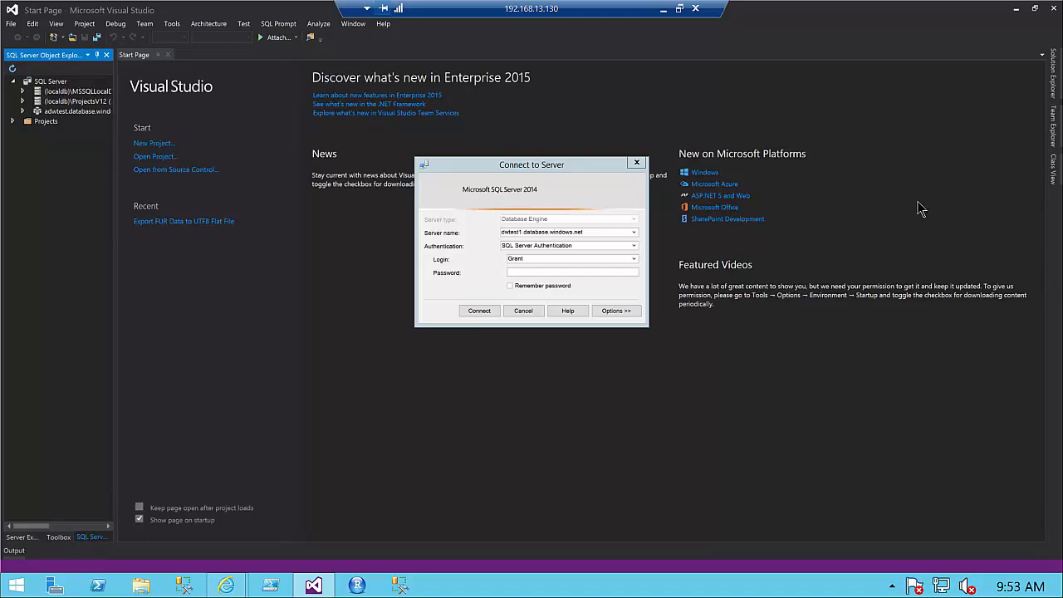
pyautogui.moveTo(859, 232)
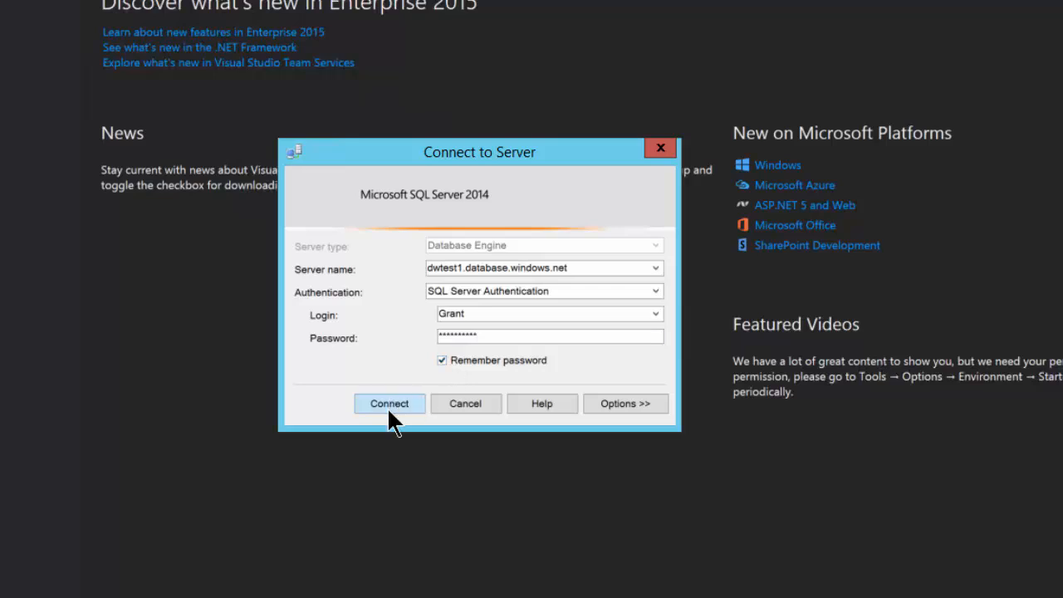
pyautogui.click(389, 404)
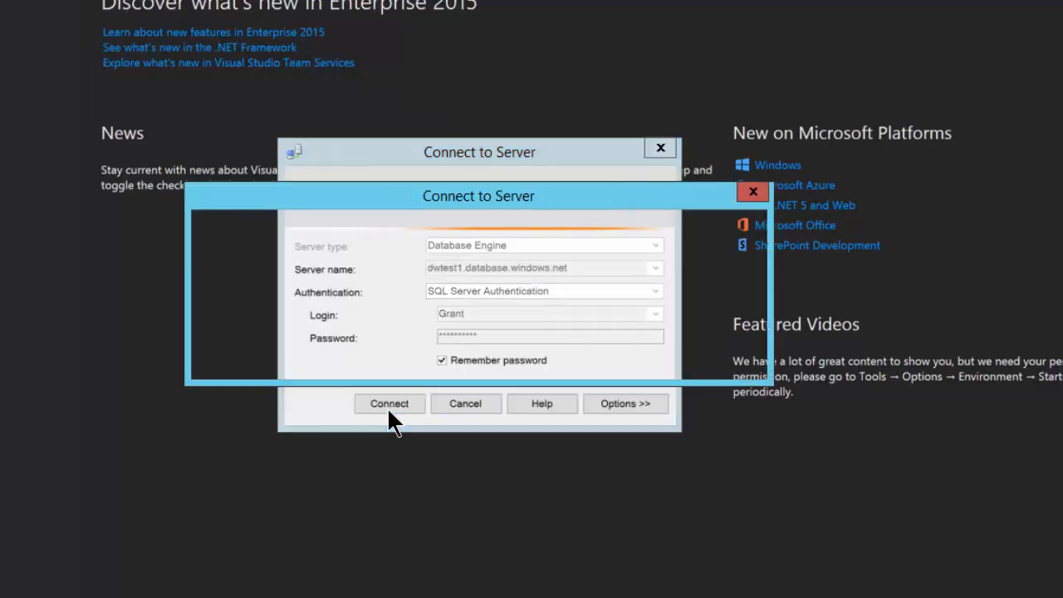
pyautogui.click(388, 404)
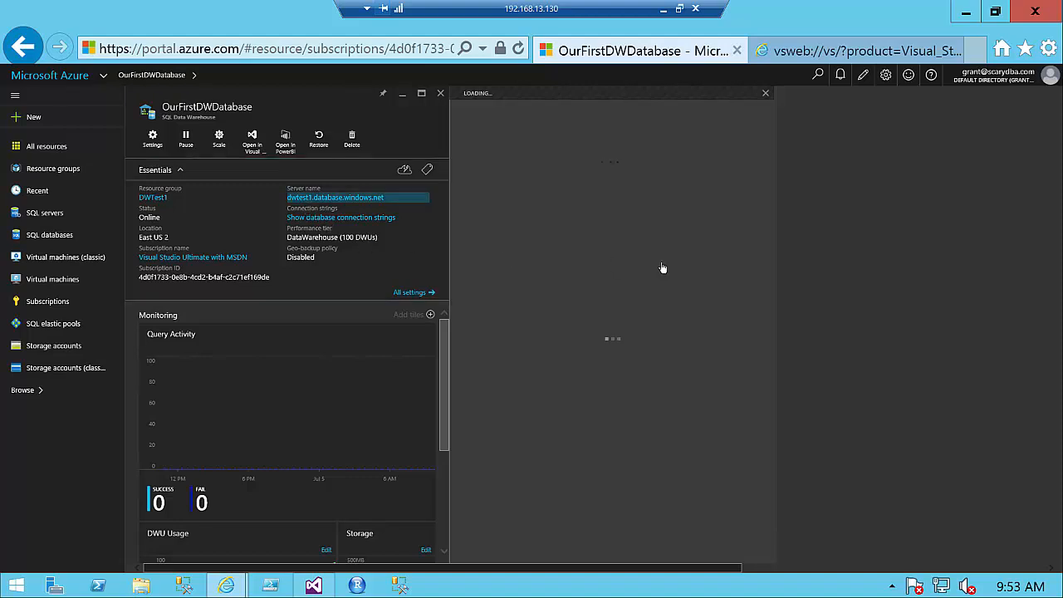
pyautogui.click(334, 197)
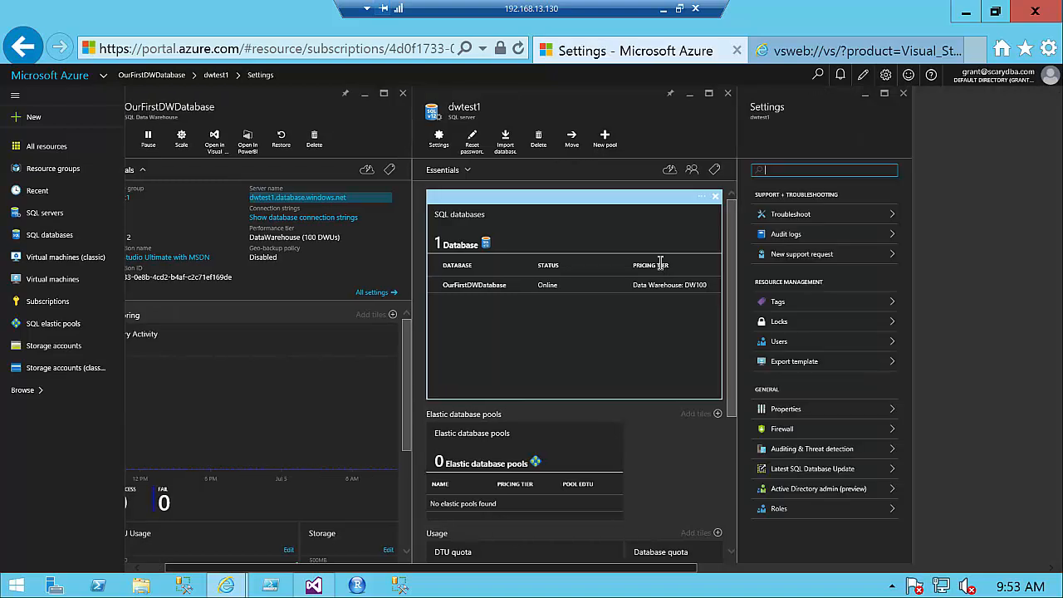
pyautogui.moveTo(779, 434)
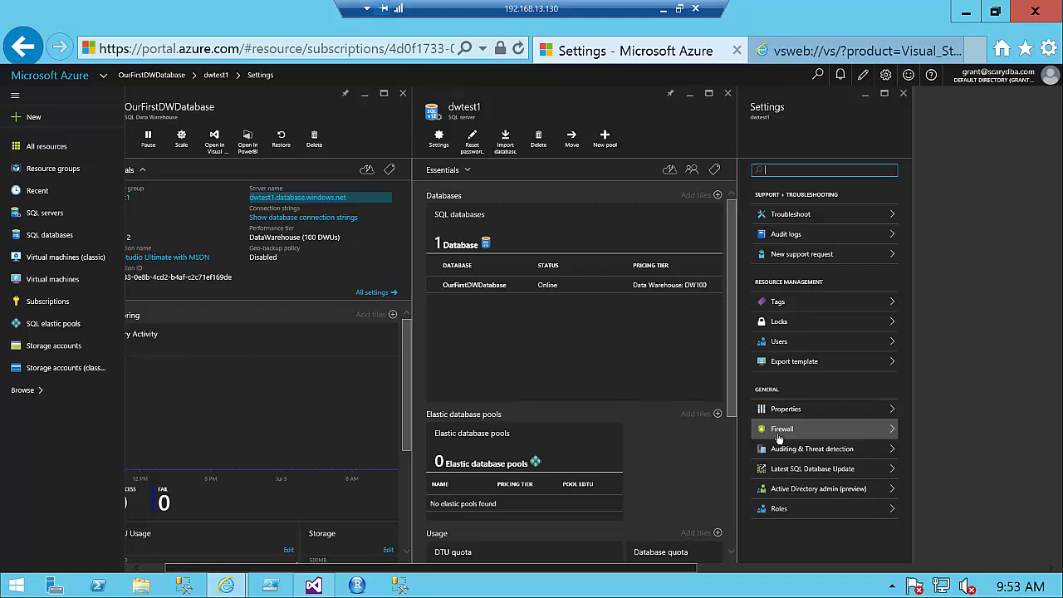
pyautogui.click(782, 428)
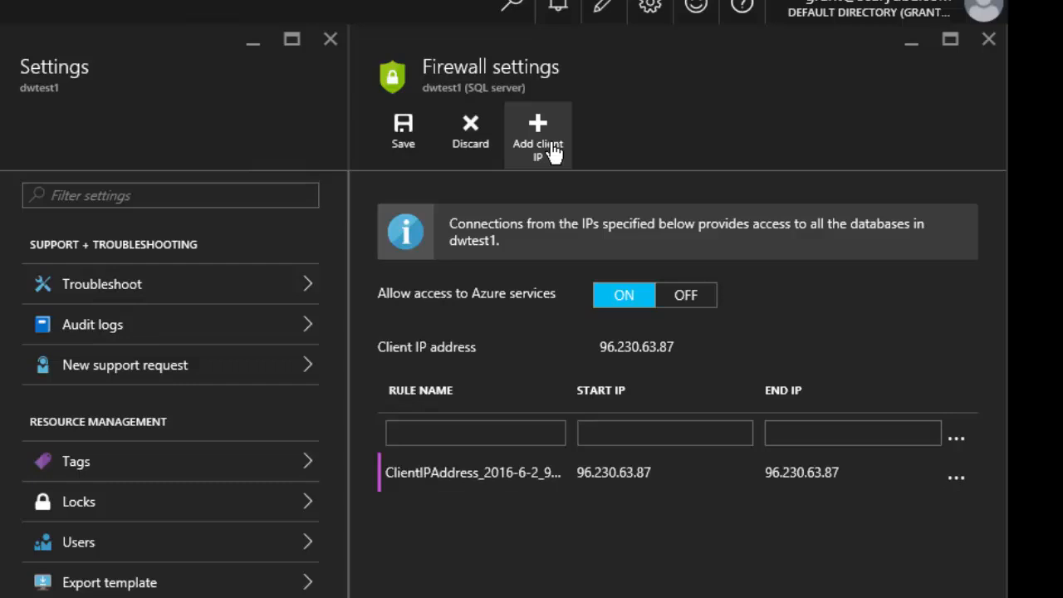
pyautogui.moveTo(403, 128)
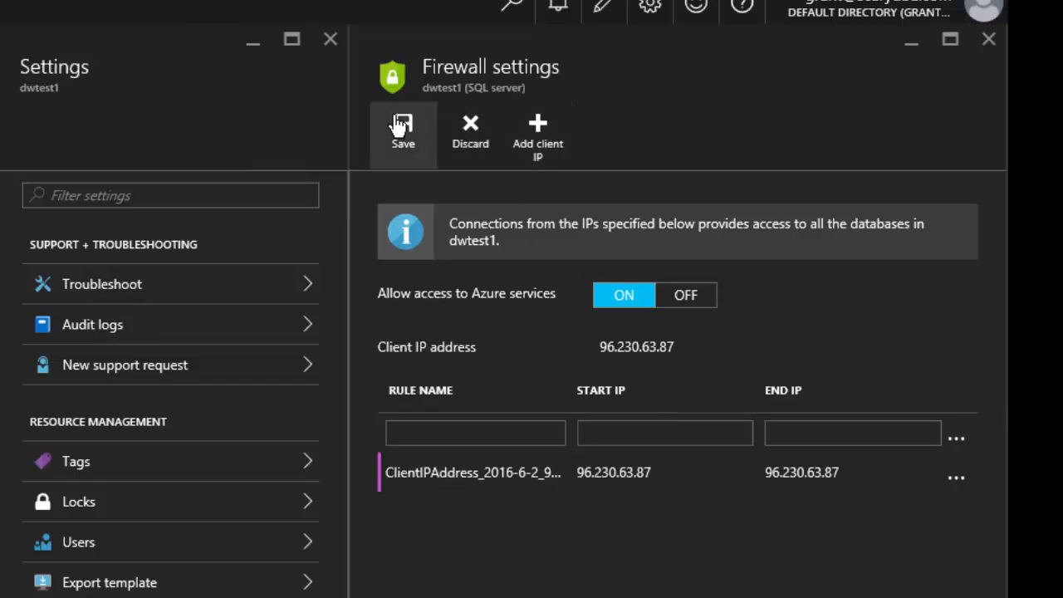
pyautogui.click(402, 131)
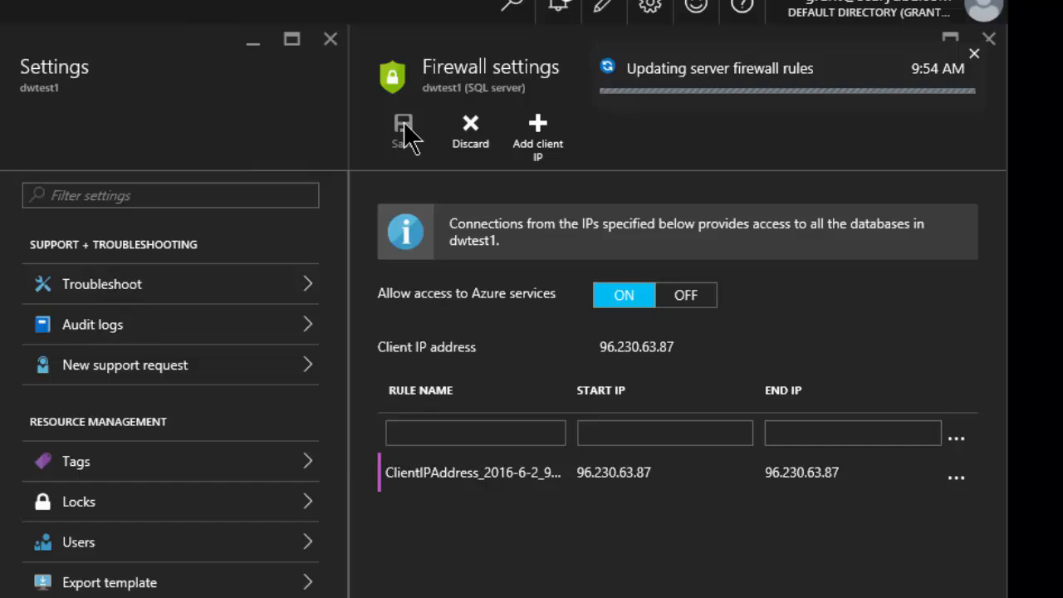
pyautogui.click(403, 125)
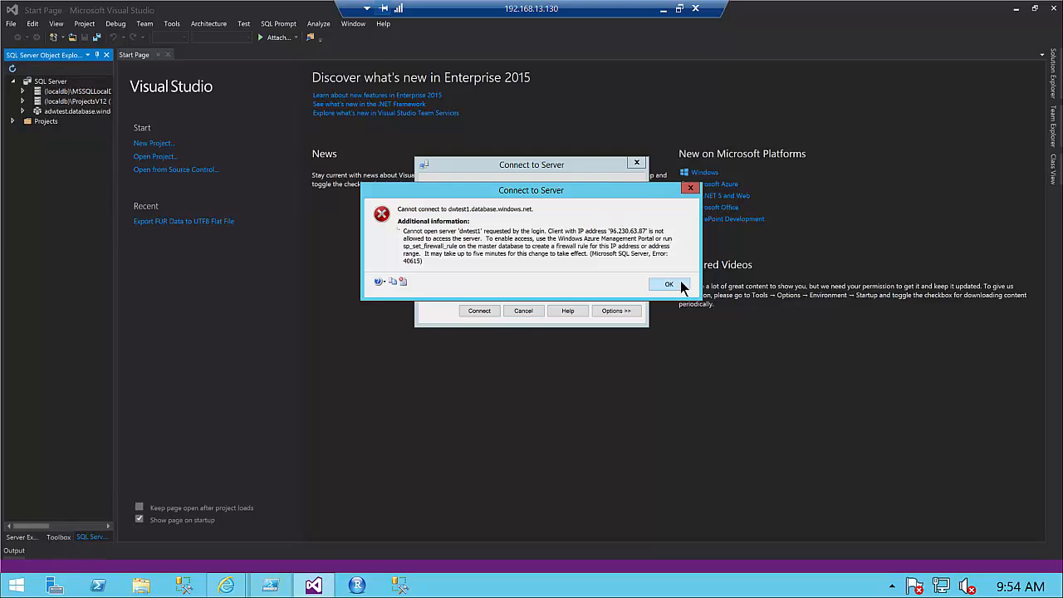
# Expand dwtest1 > Databases > OurFirstDWDatabase > Tables in SQL Server Object Explorer
pyautogui.click(668, 284)
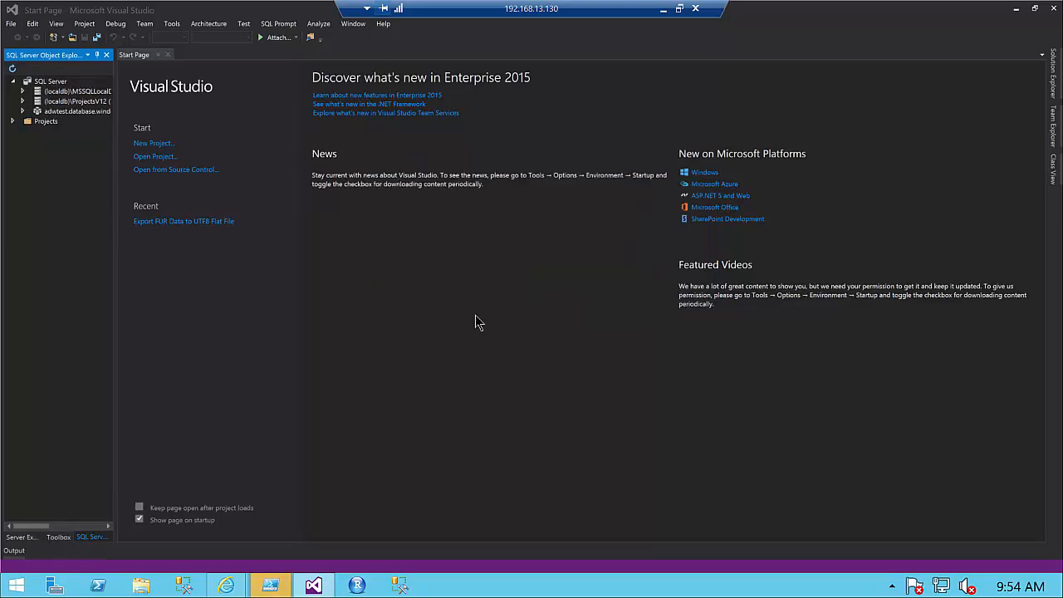
pyautogui.moveTo(231, 186)
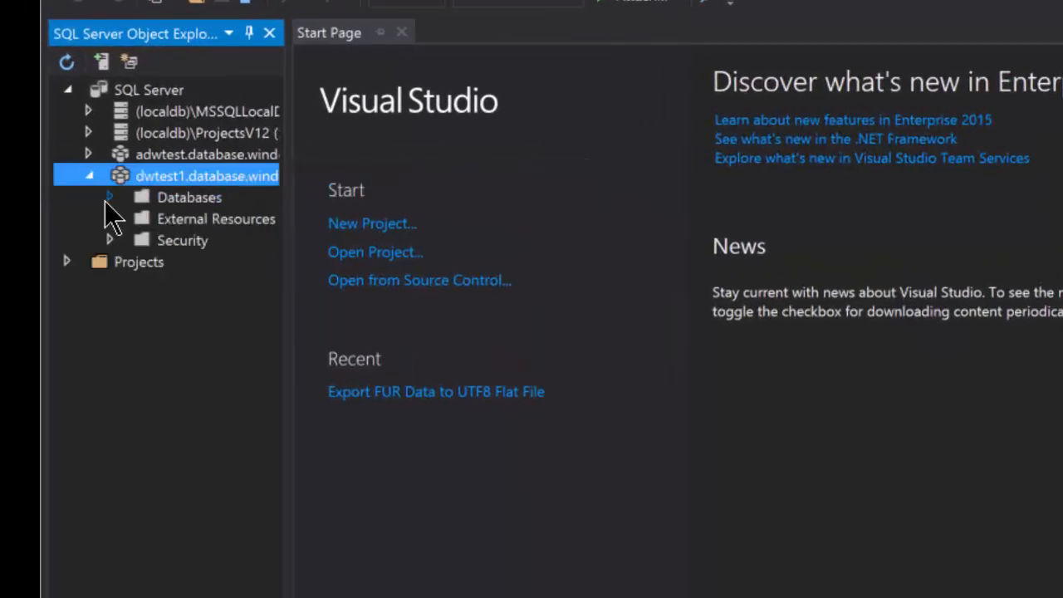
pyautogui.click(108, 197)
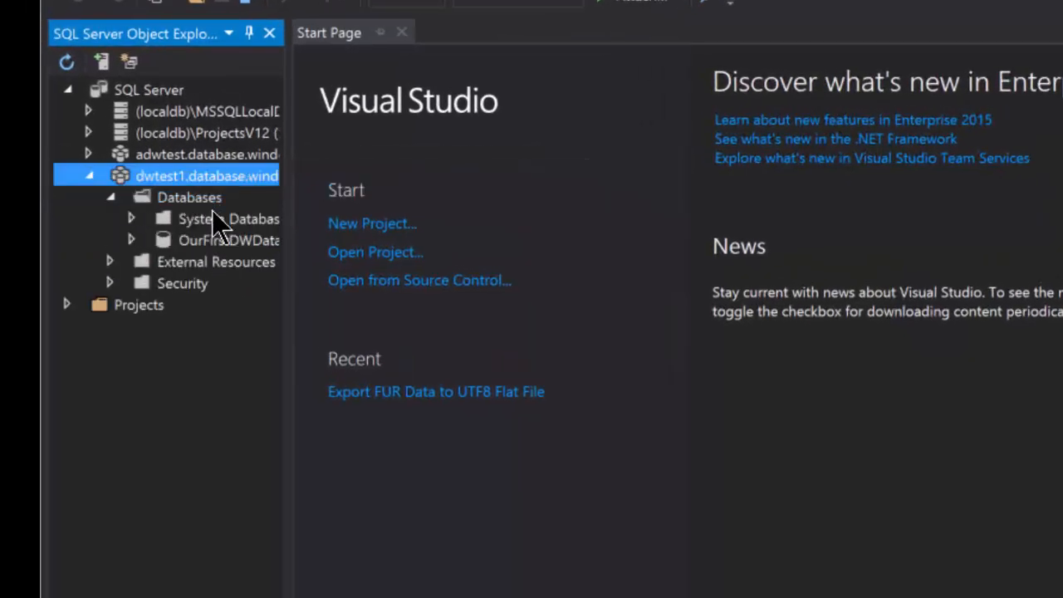
pyautogui.click(130, 240)
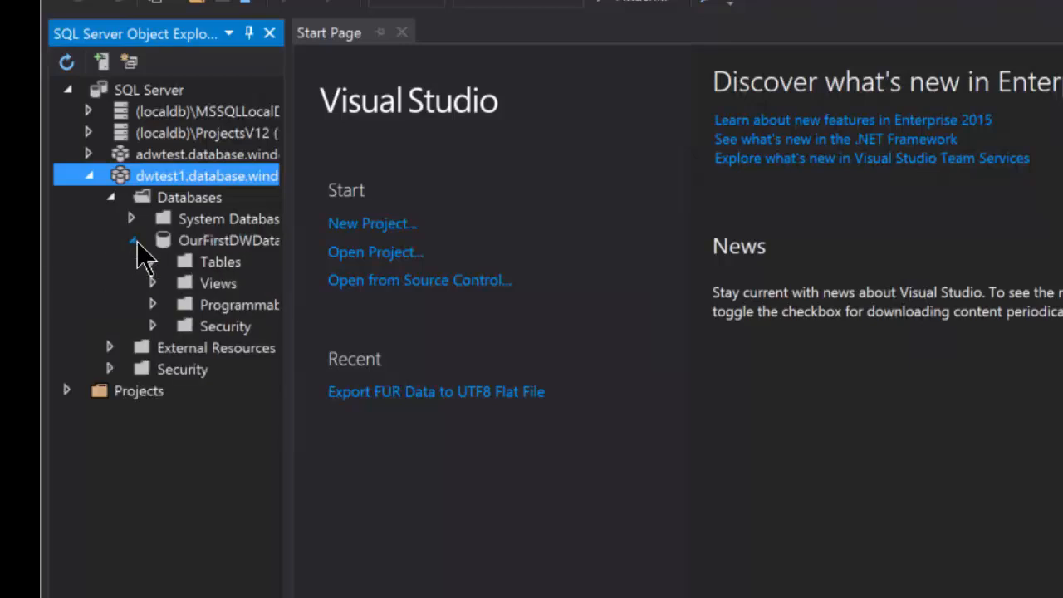
pyautogui.click(153, 262)
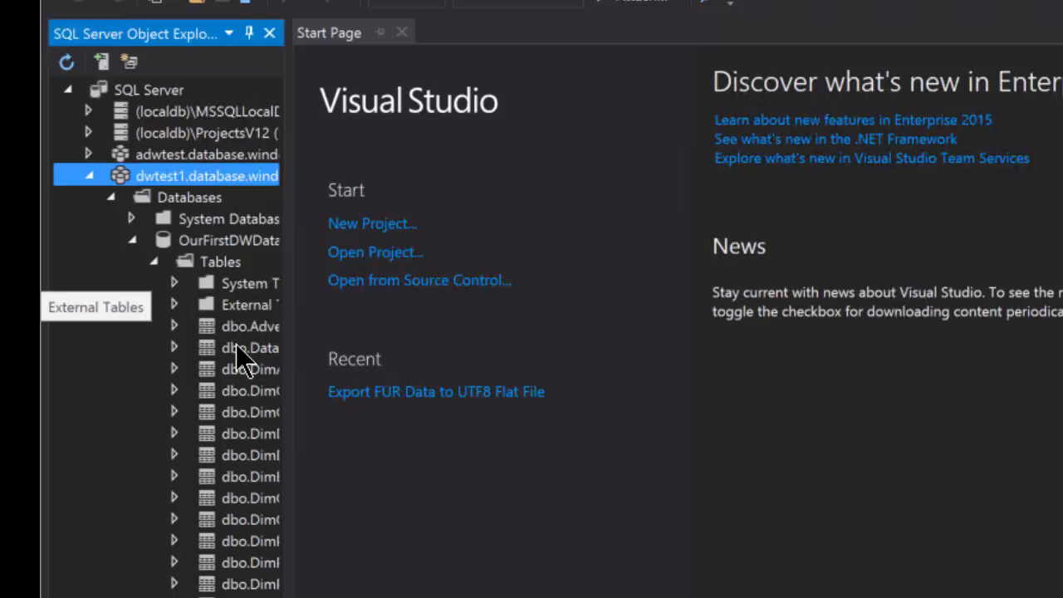
pyautogui.moveTo(286, 485)
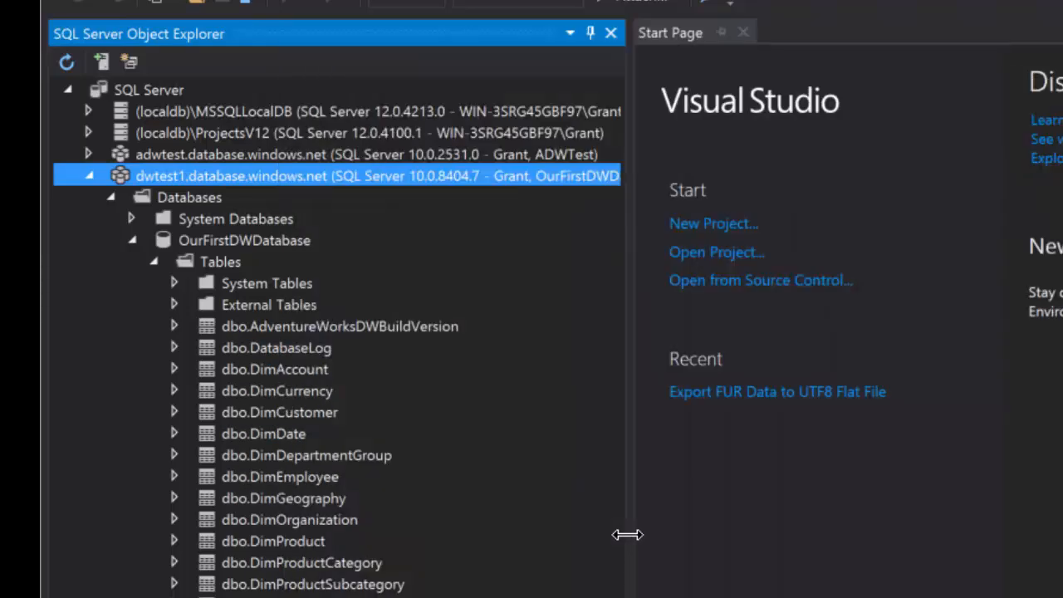
pyautogui.moveTo(560, 527)
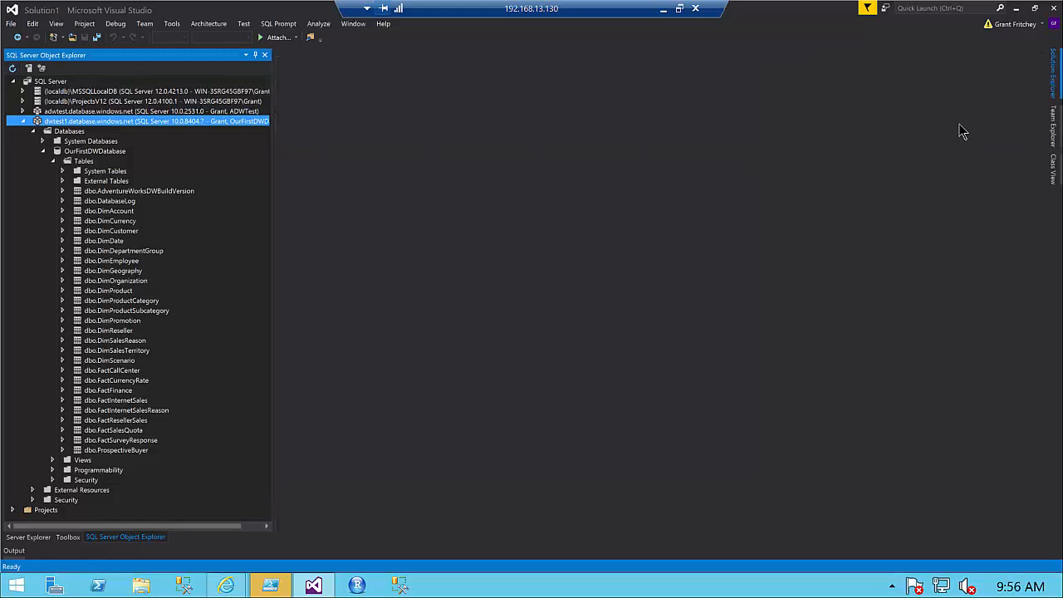
pyautogui.moveTo(89, 160)
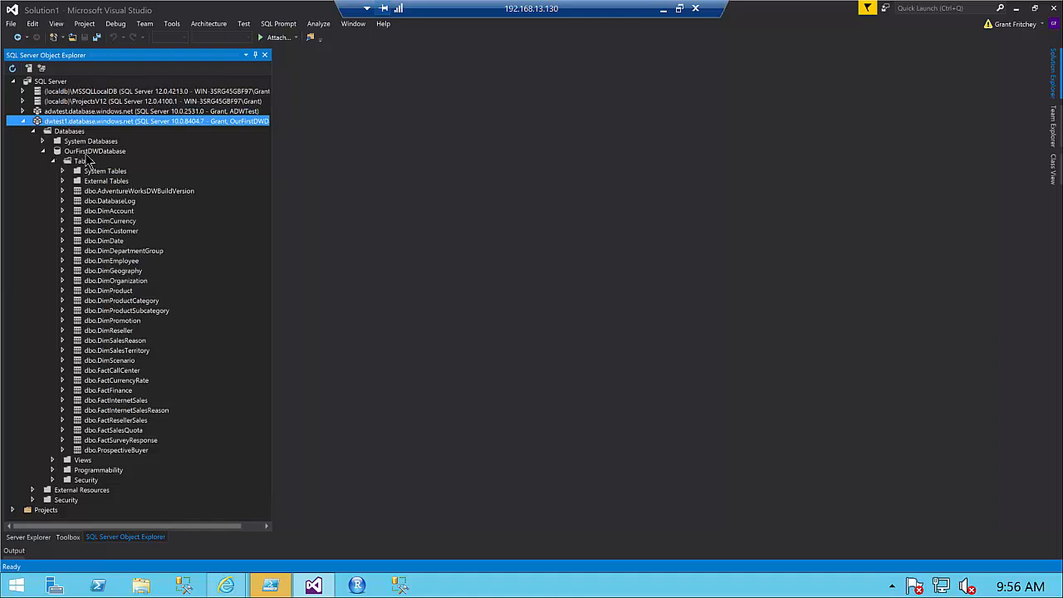
# Run SELECT * FROM dbo.DimEmployee in a new query on OurFirstDWDatabase
pyautogui.click(94, 151)
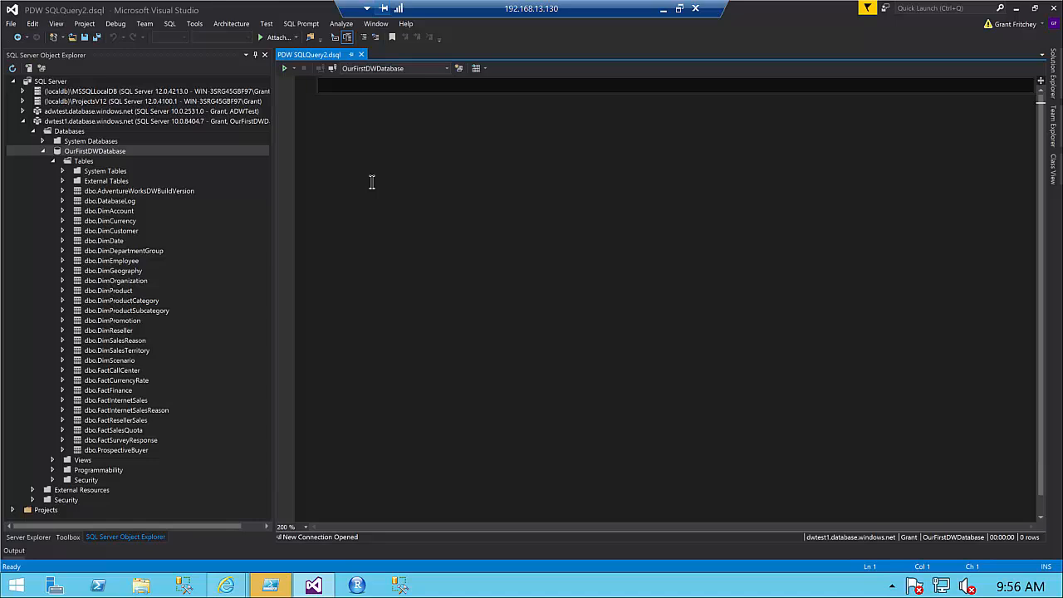
pyautogui.moveTo(403, 164)
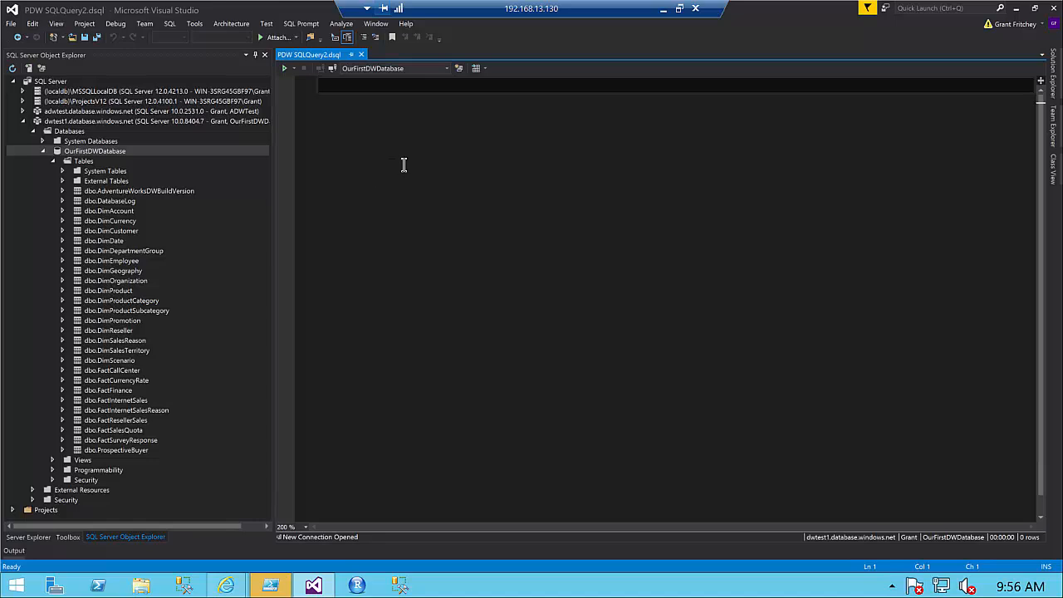
pyautogui.write('S')
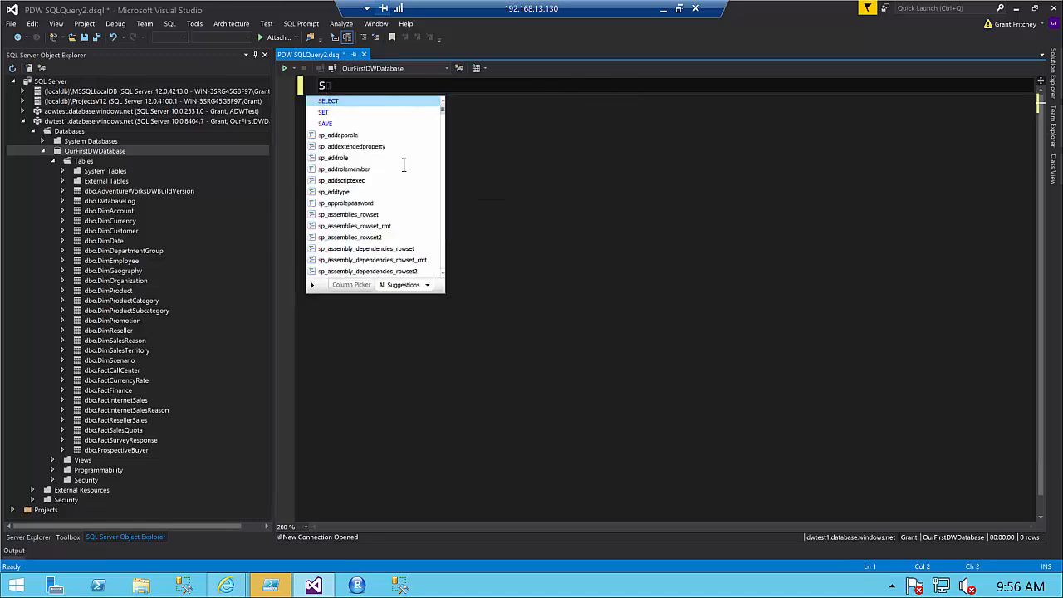
pyautogui.write('ELECT * FROM')
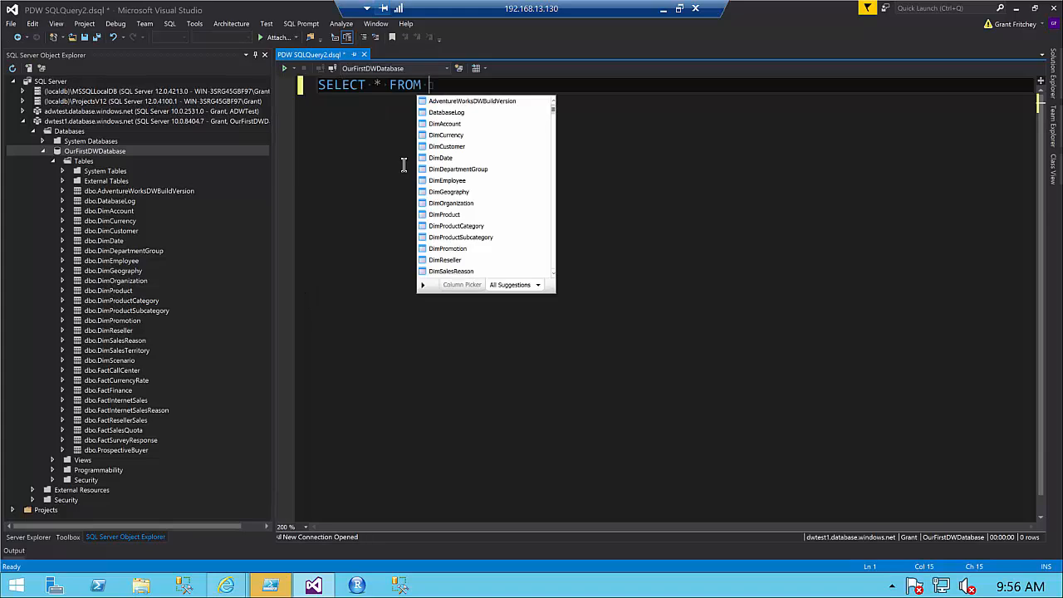
pyautogui.write('dim')
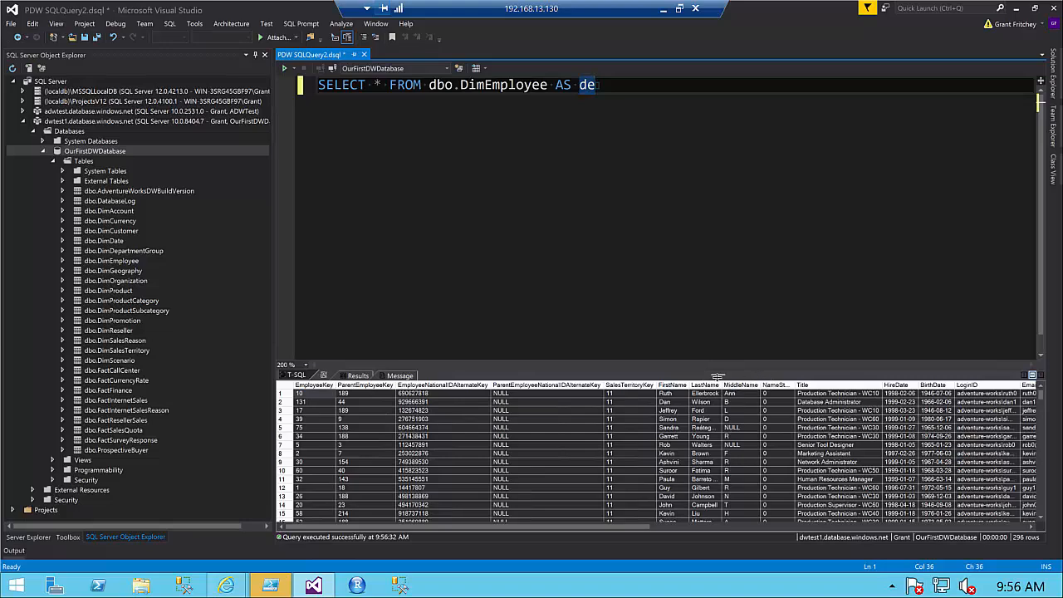
pyautogui.moveTo(730, 238)
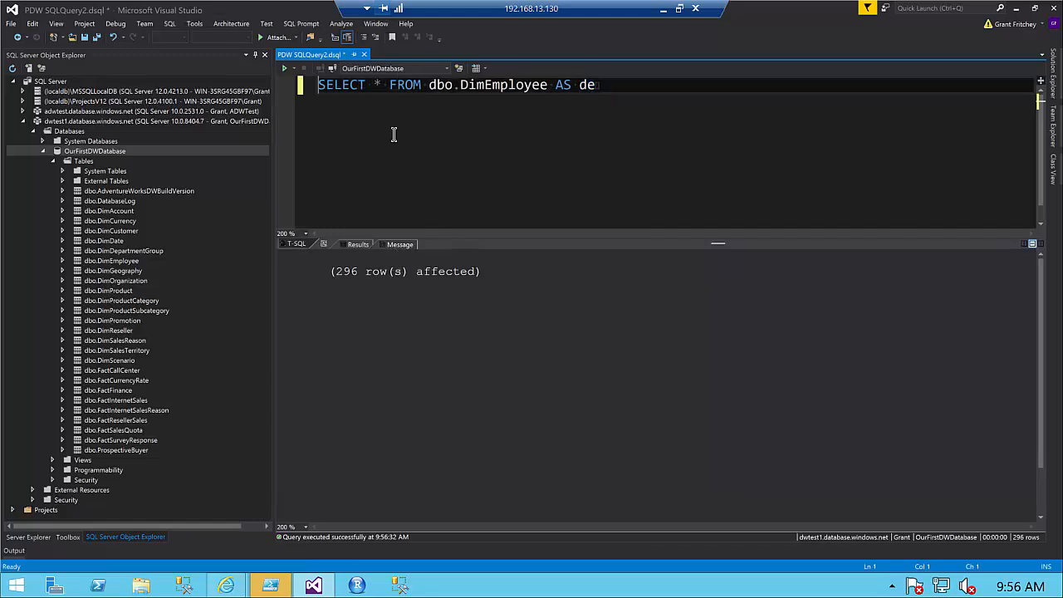
pyautogui.moveTo(139, 162)
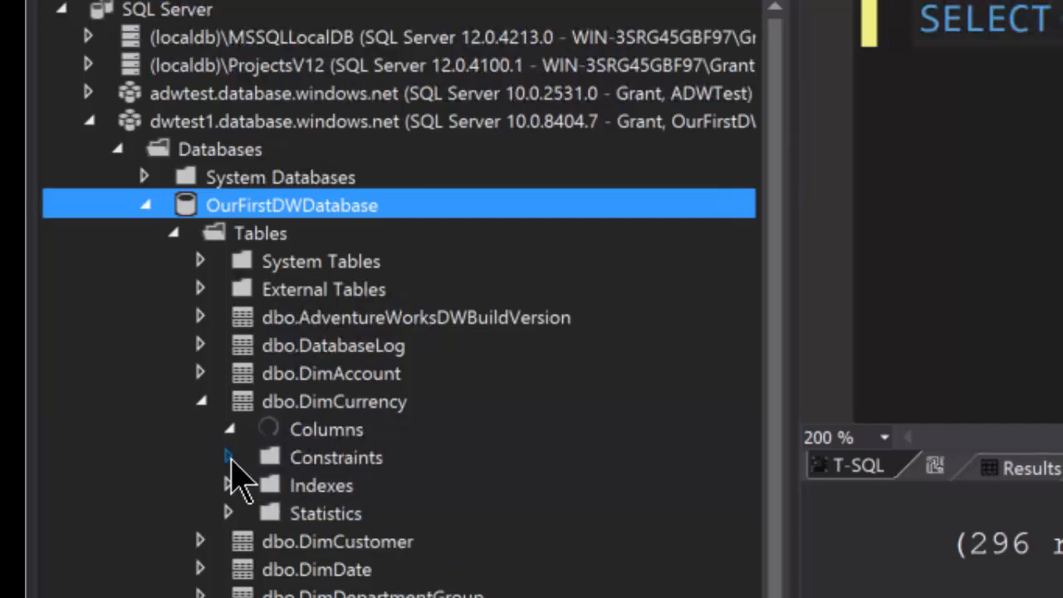
# Inspect dbo.DimCurrency's constraints folder, then collapse the Tables node
pyautogui.click(232, 429)
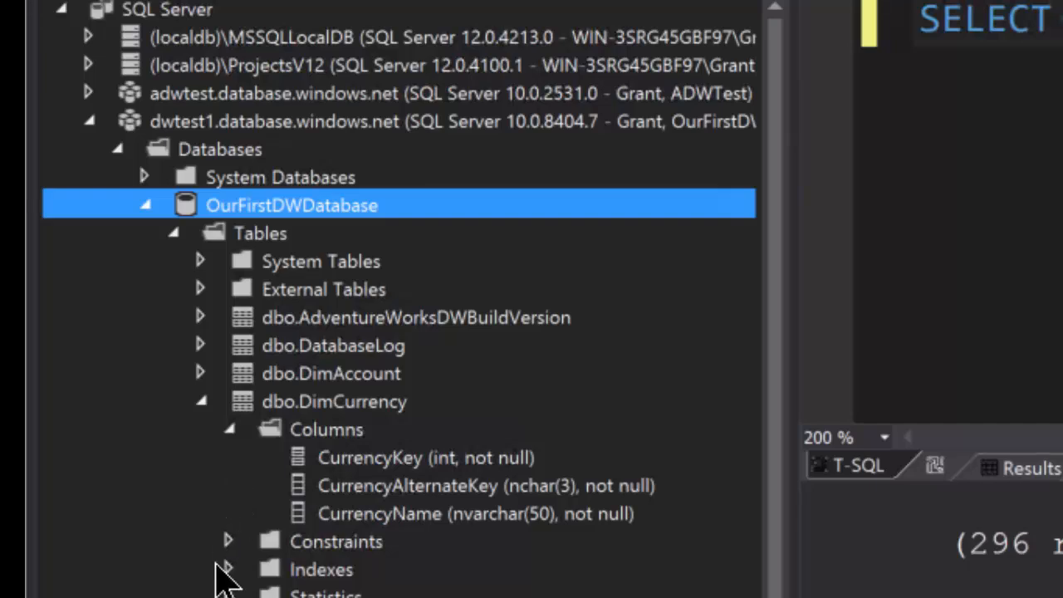
pyautogui.moveTo(240, 584)
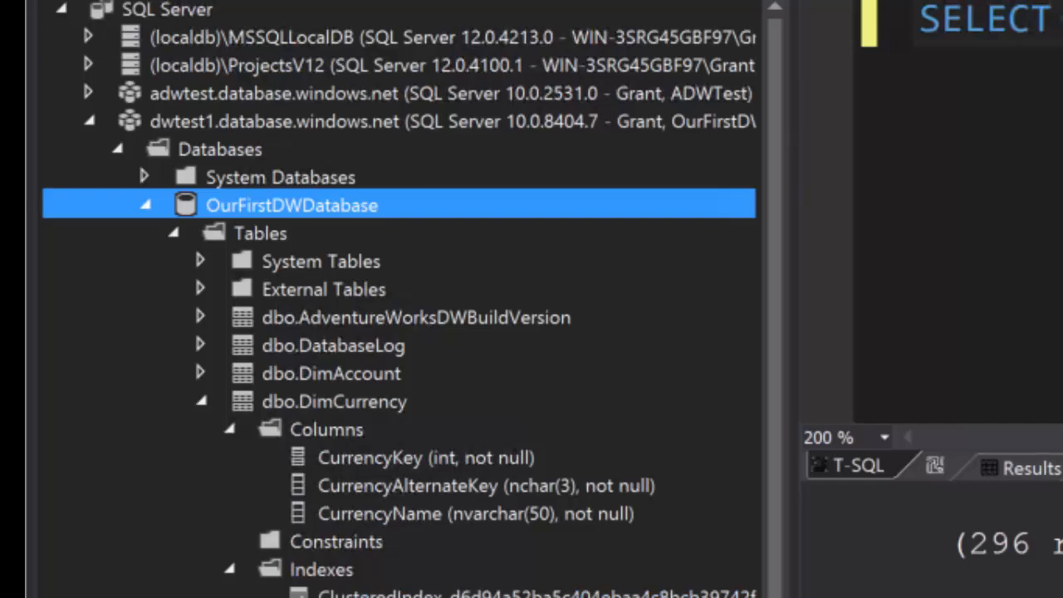
pyautogui.moveTo(428, 573)
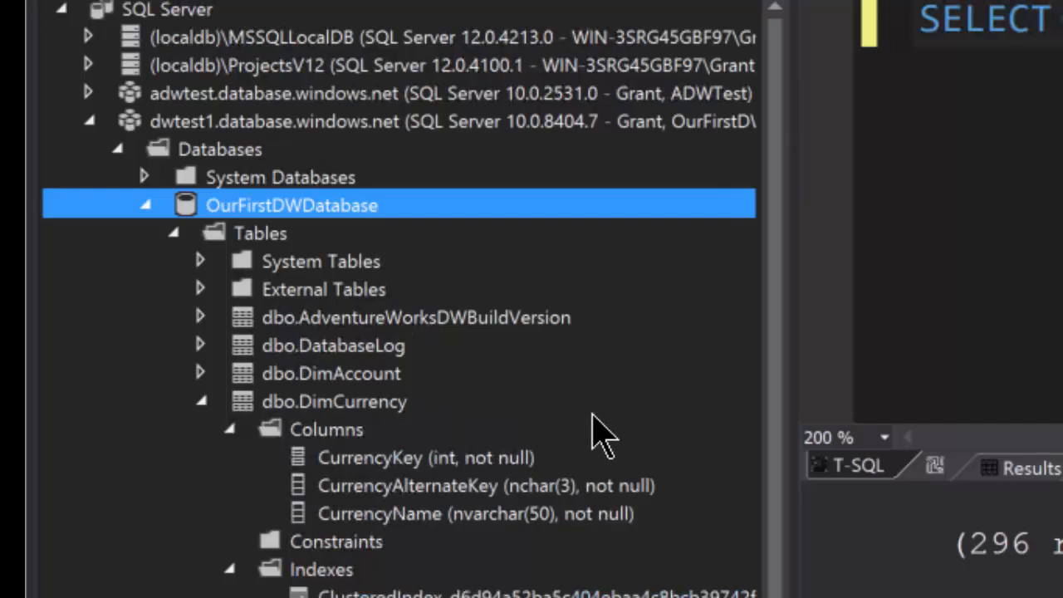
pyautogui.moveTo(353, 320)
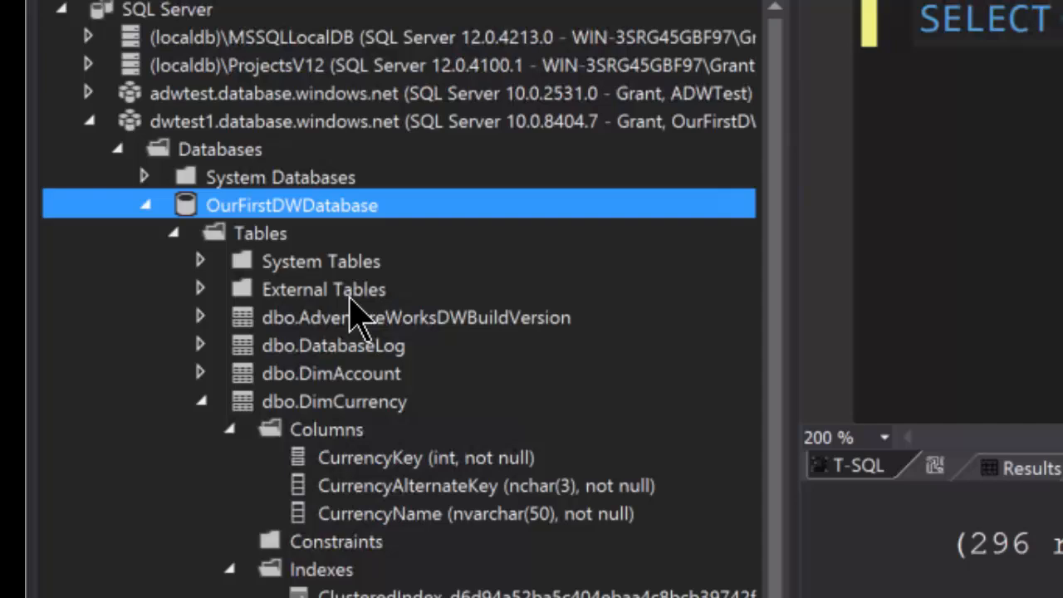
pyautogui.moveTo(332, 320)
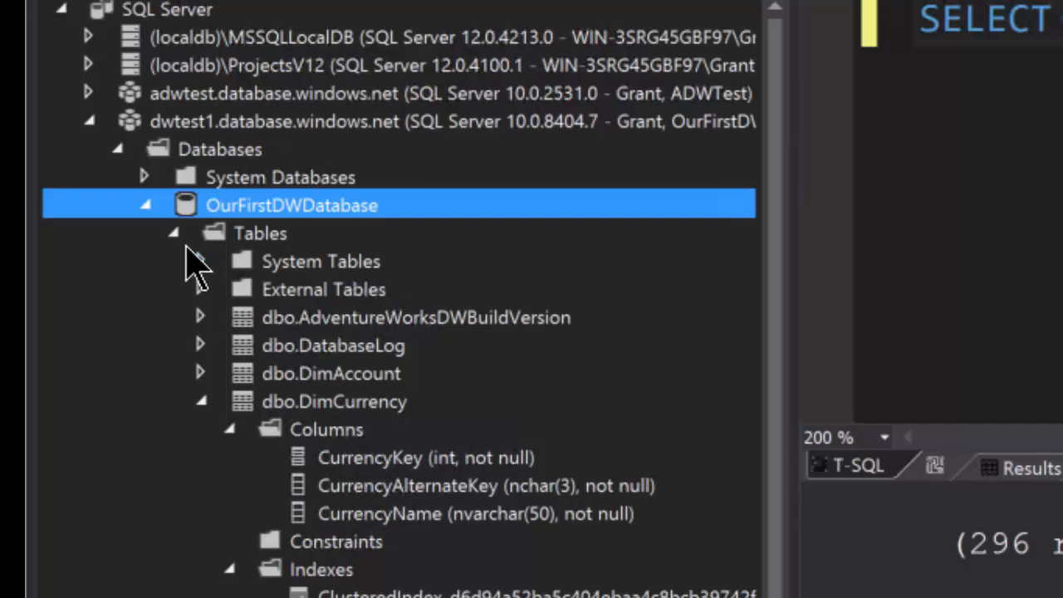
pyautogui.click(173, 233)
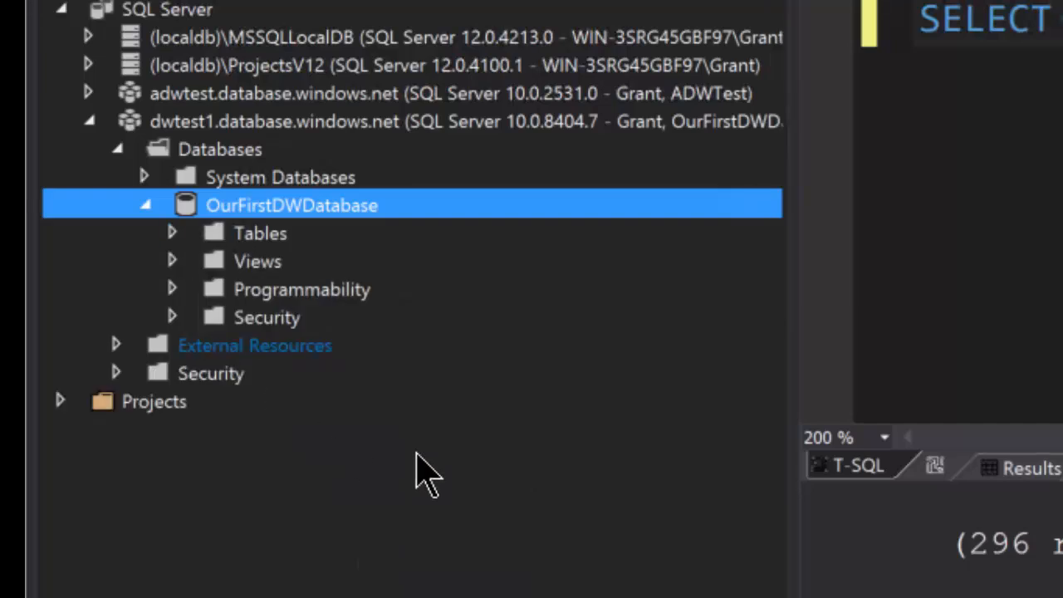
pyautogui.moveTo(266, 329)
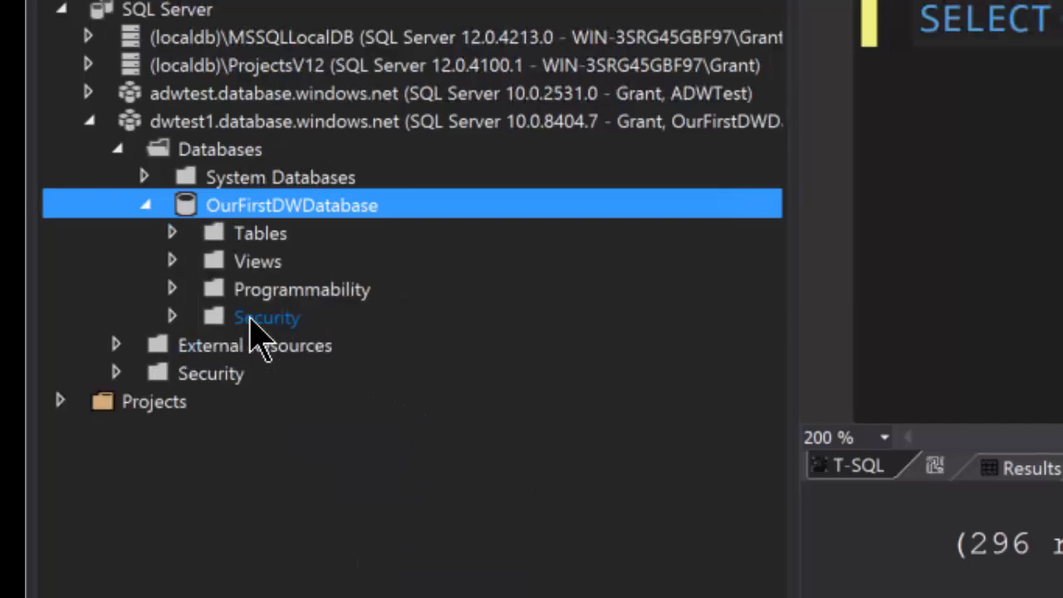
pyautogui.moveTo(386, 361)
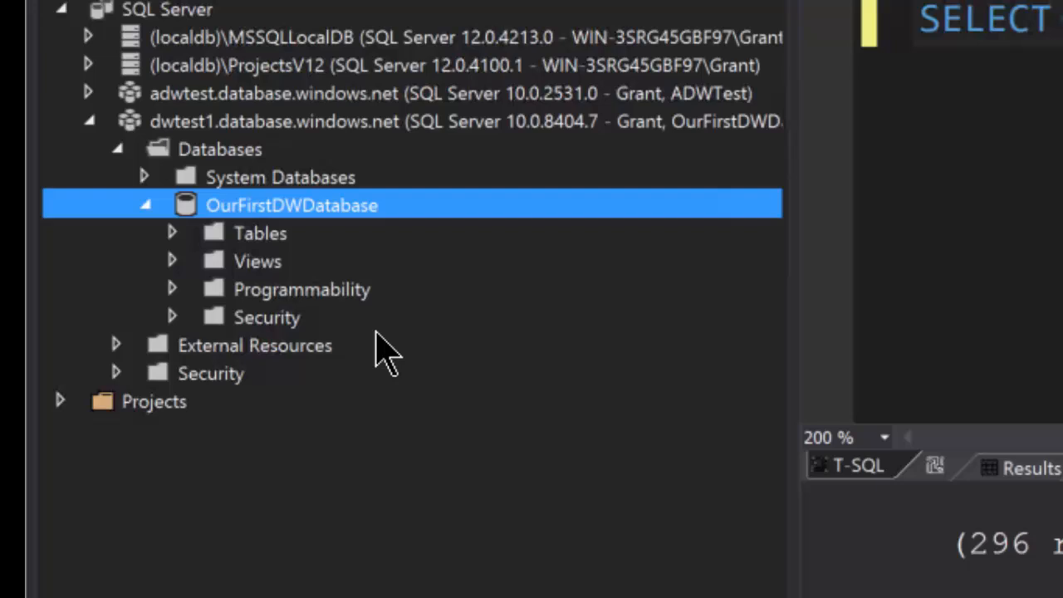
pyautogui.moveTo(224, 415)
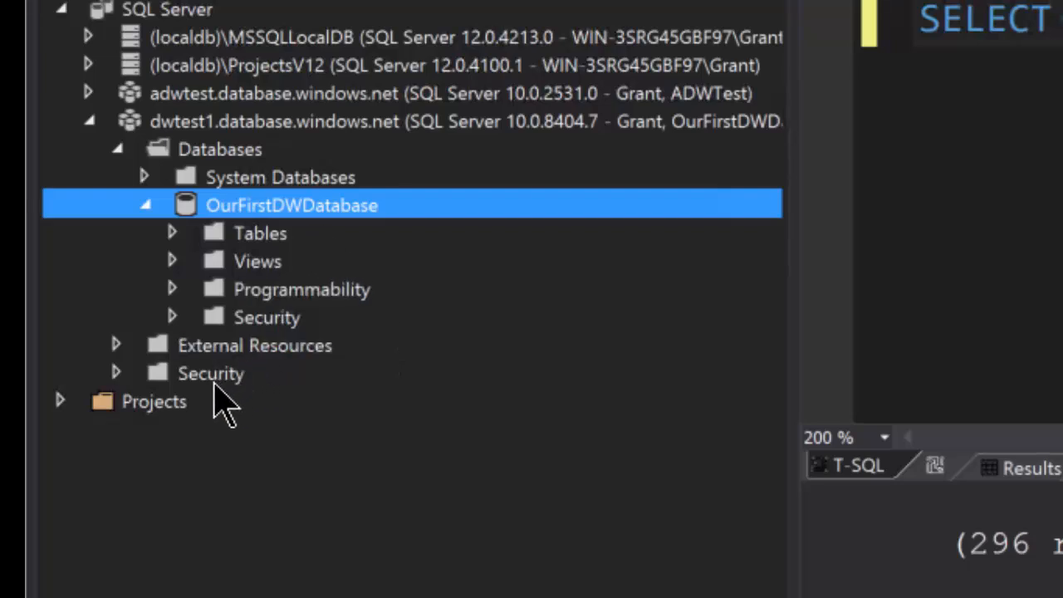
pyautogui.moveTo(249, 561)
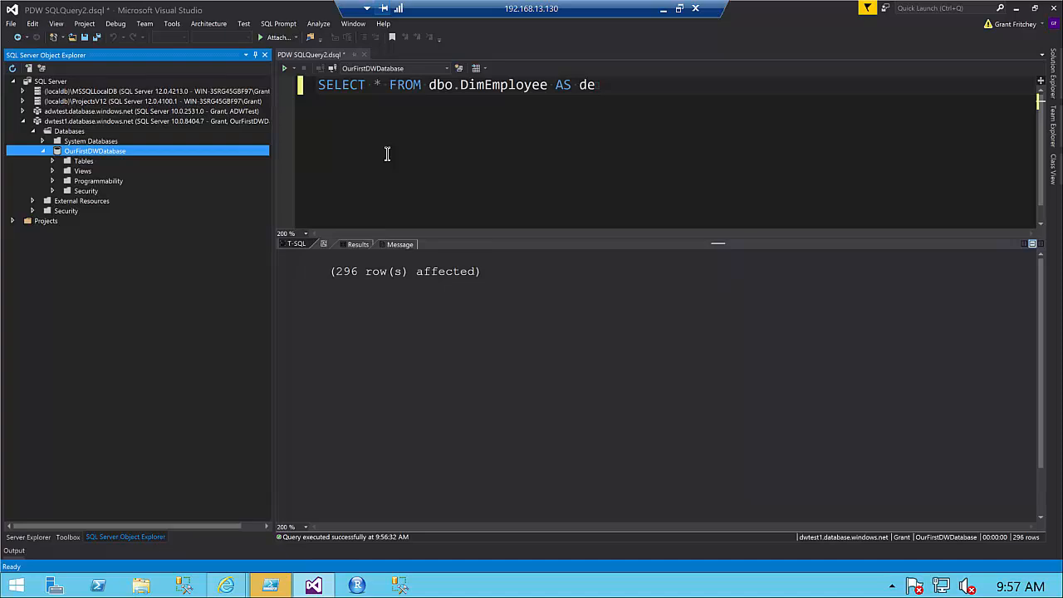
pyautogui.moveTo(424, 168)
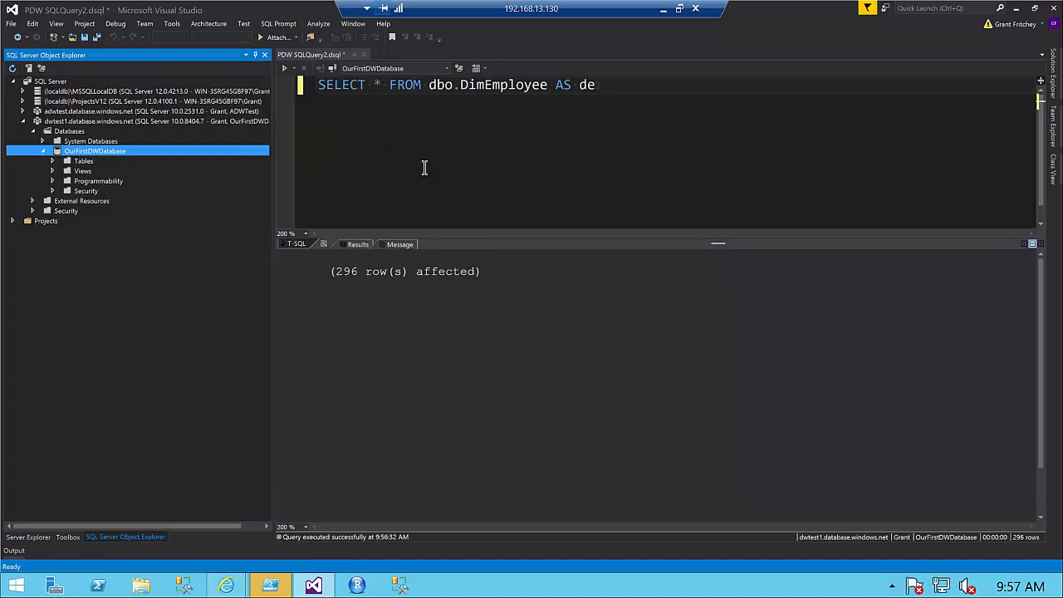